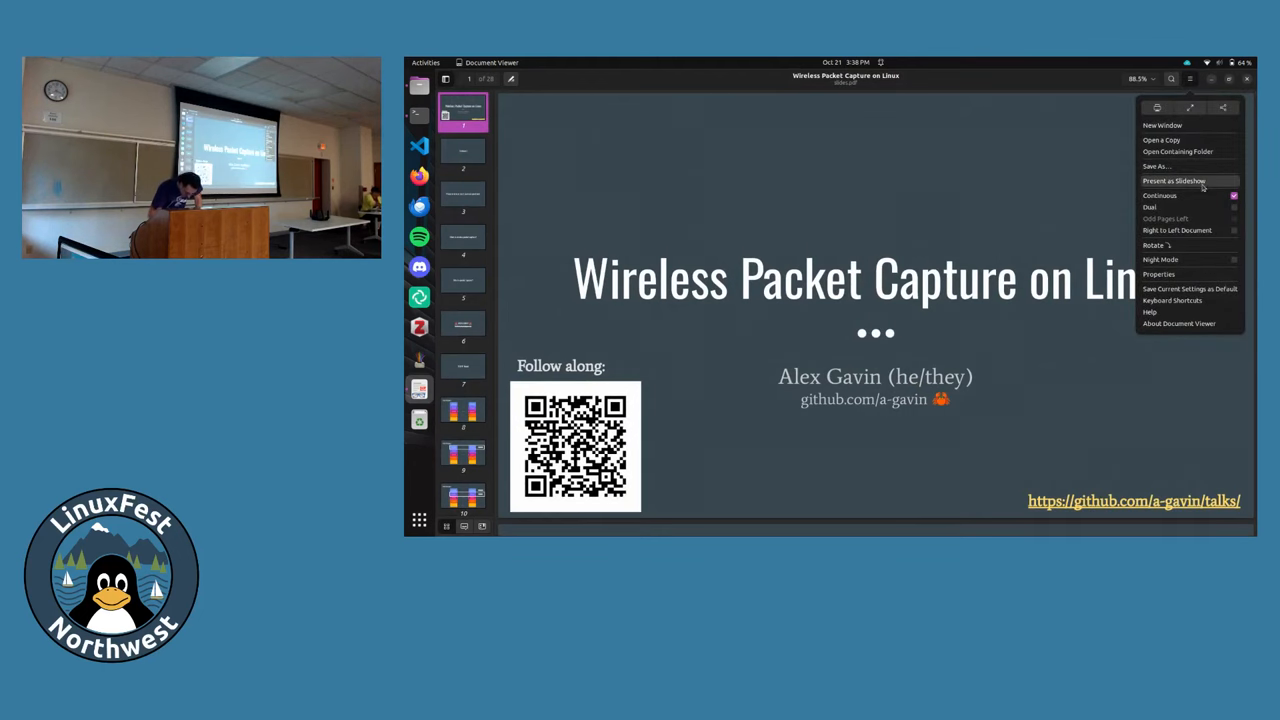
Present the 'Wireless Packet Capture on Linux' slides as a full-screen slideshow.
click(1174, 180)
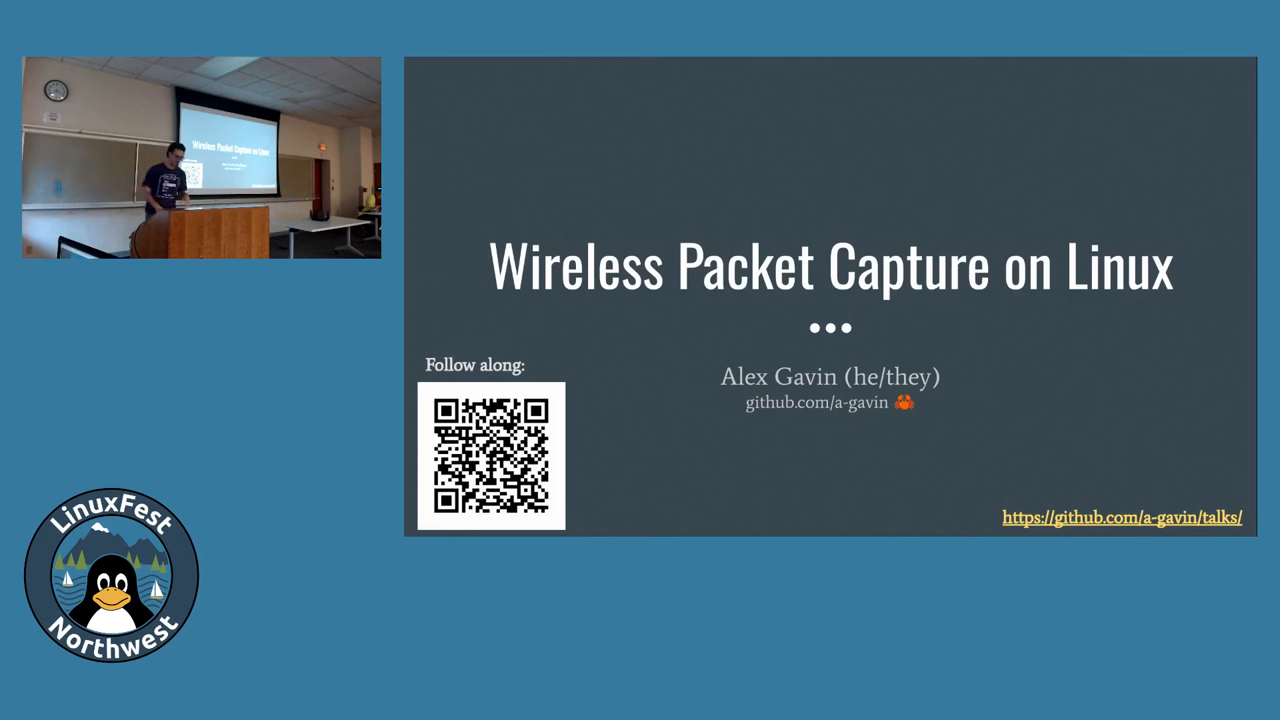
Advance from the title slide to the 'Why do packet capture?' slide.
key(Right)
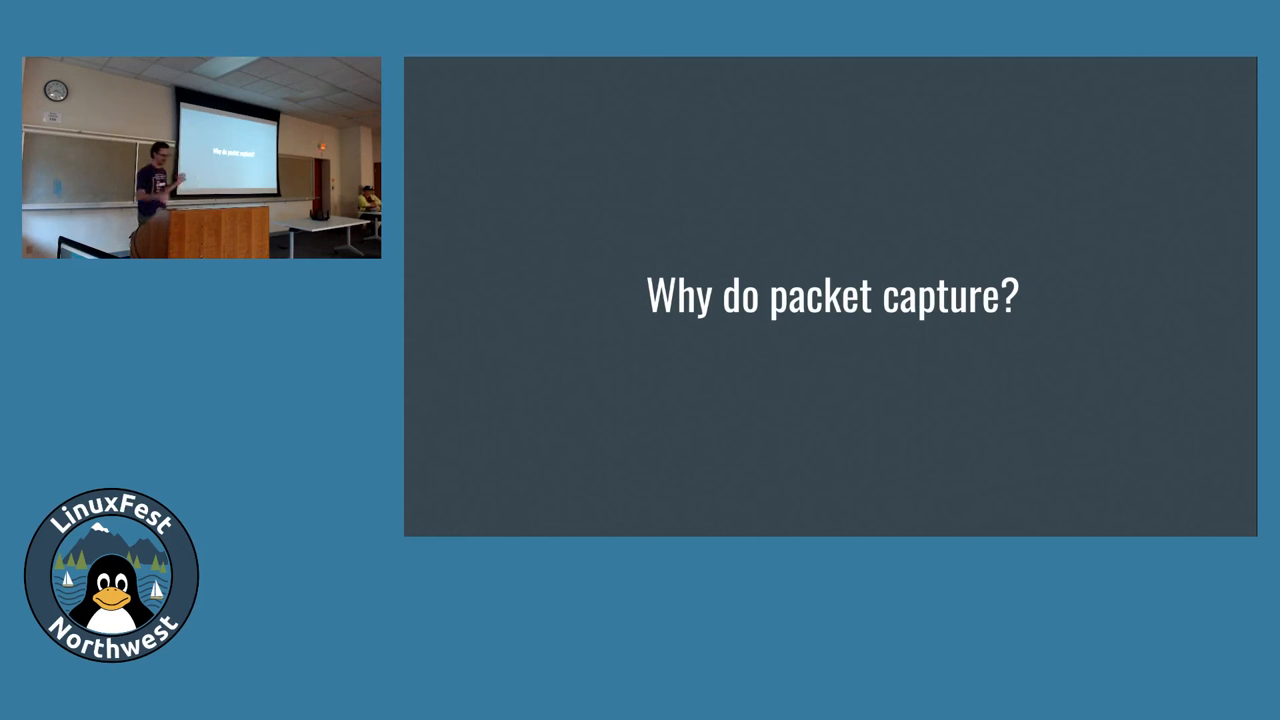
Advance through the TCP/IP Model slide builds until the Link and Physical layers are highlighted.
key(Right)
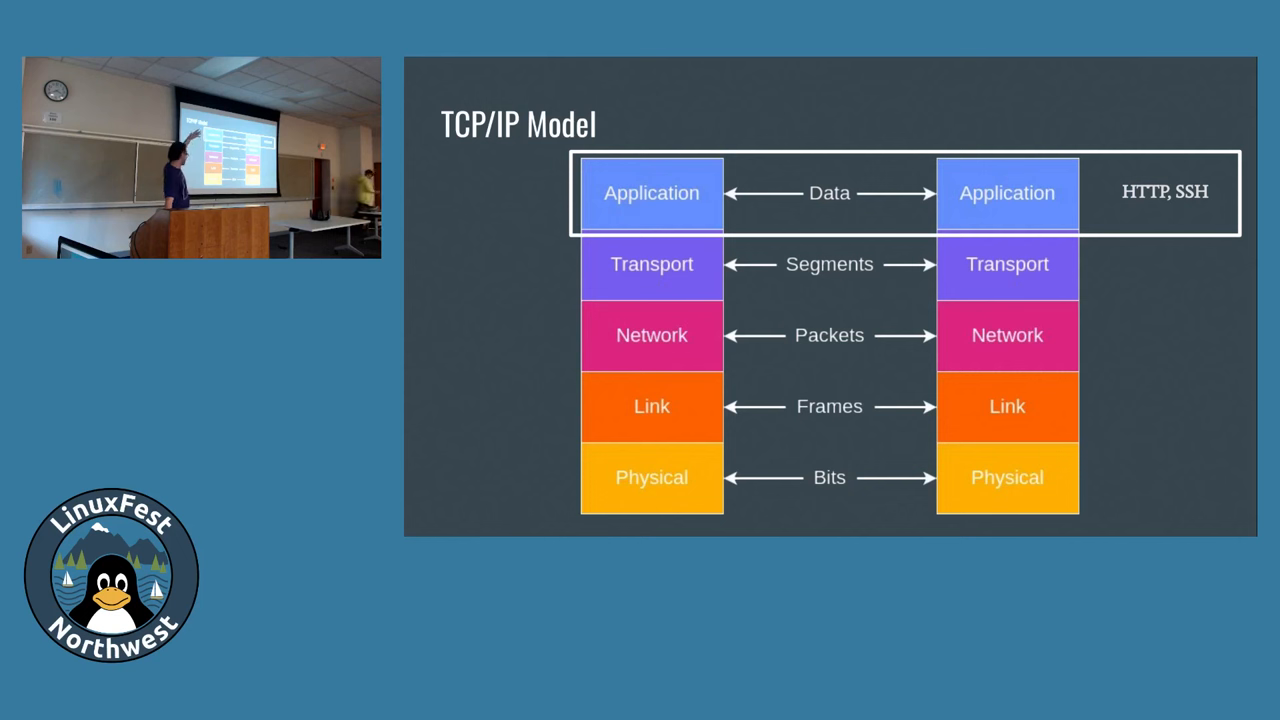
key(Right)
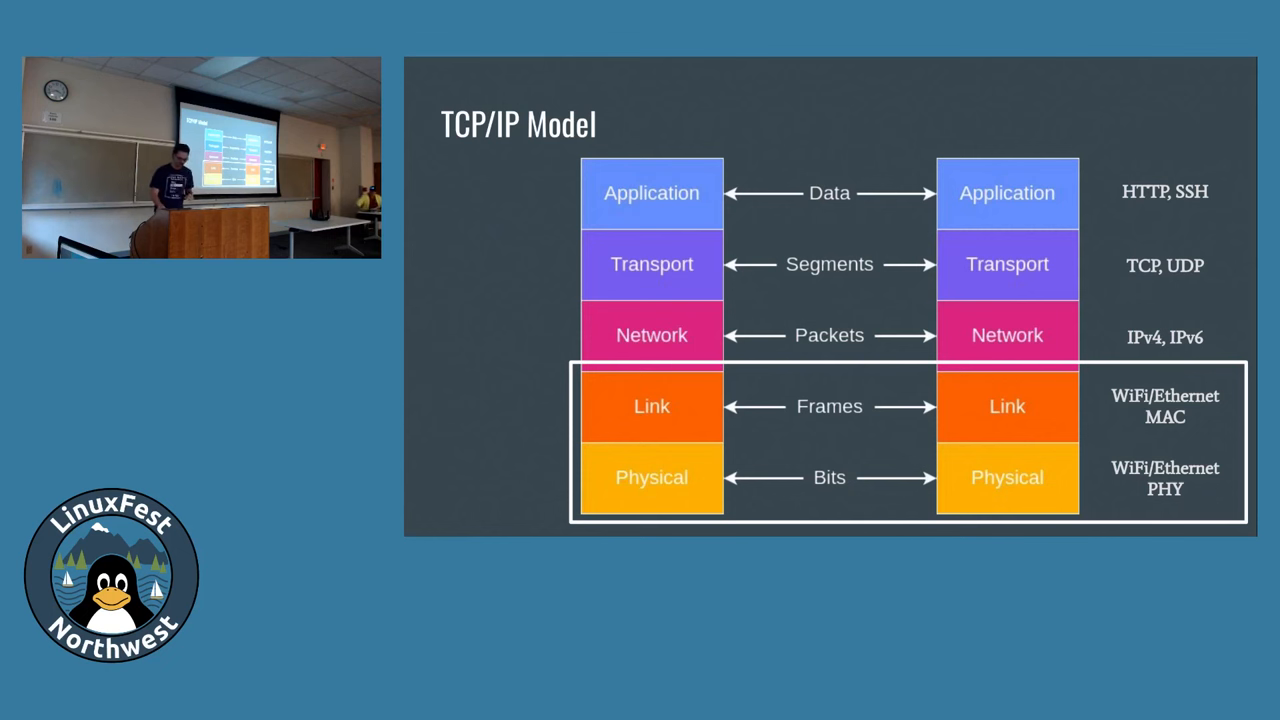
key(Right)
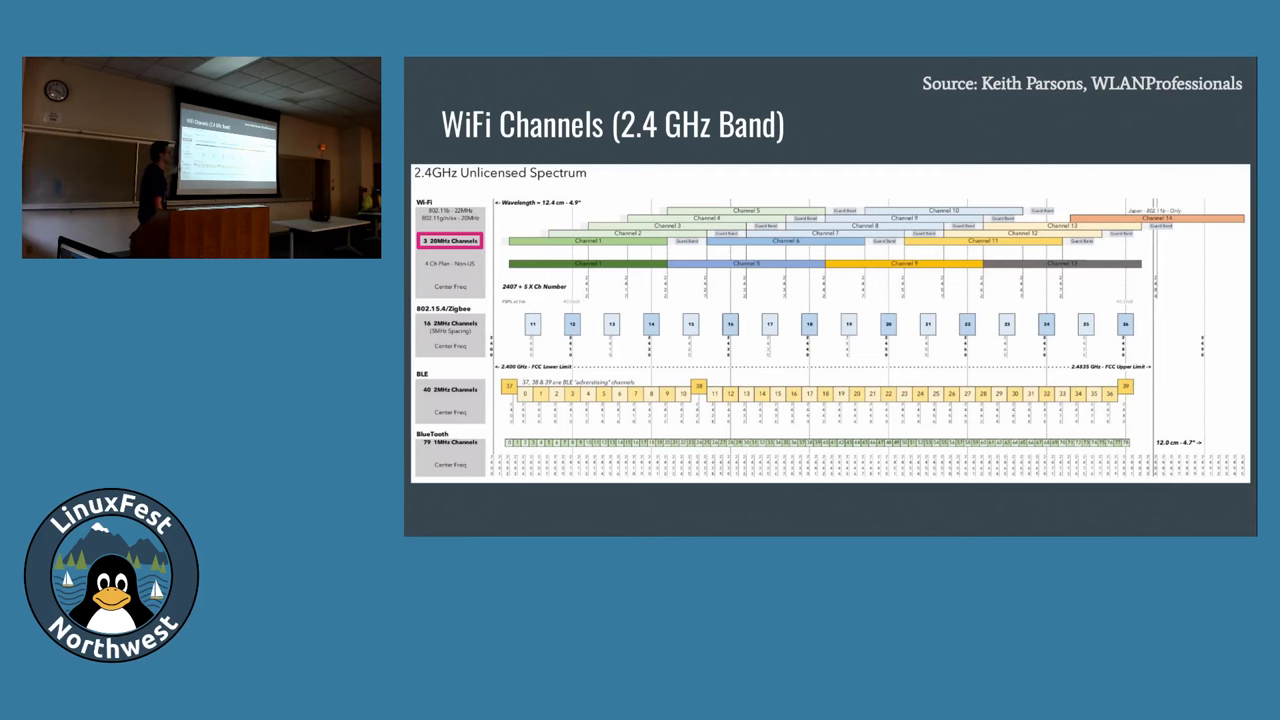
key(right)
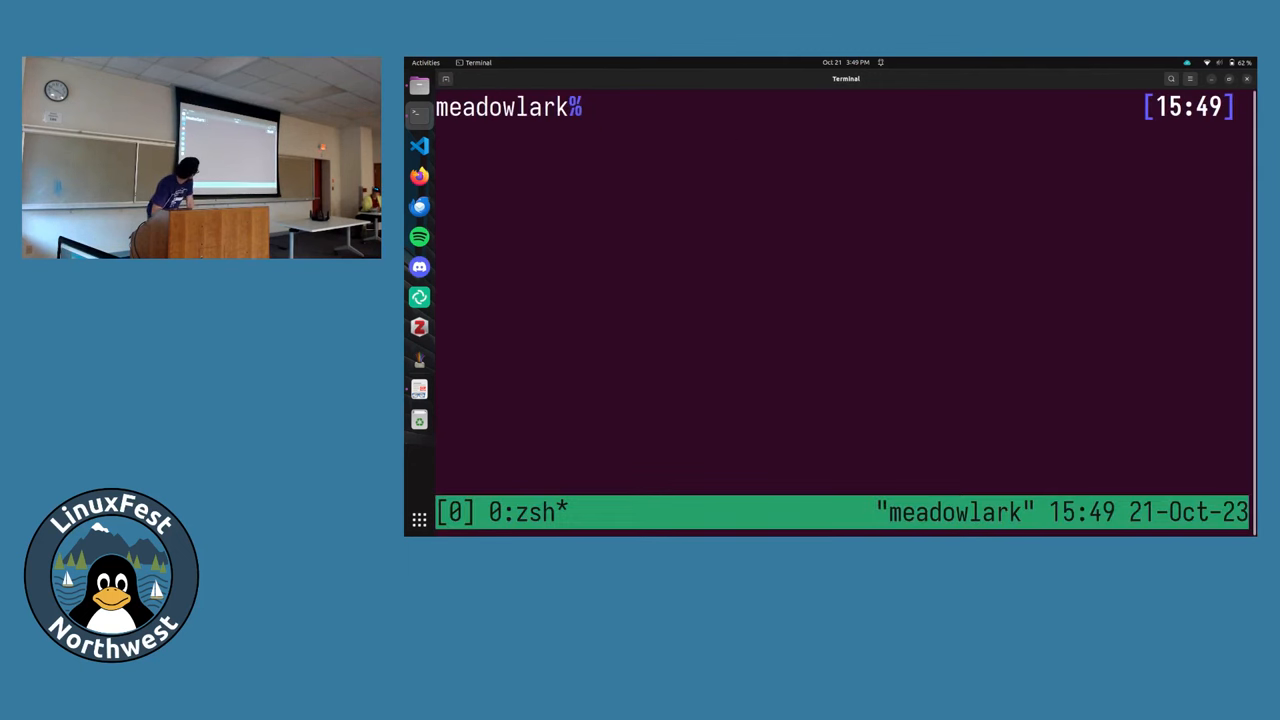
Run 'sudo aircrack-ng --help' to read its usage and options, then clear the screen.
text(^_^)
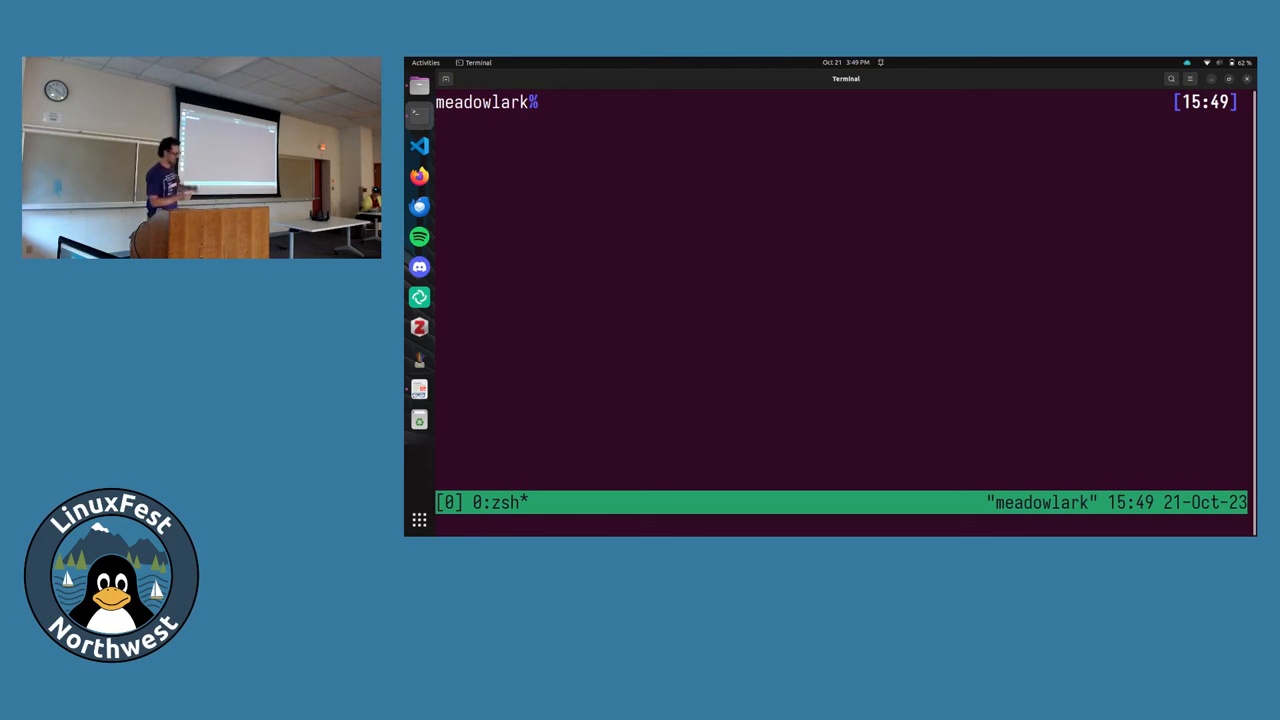
text(su)
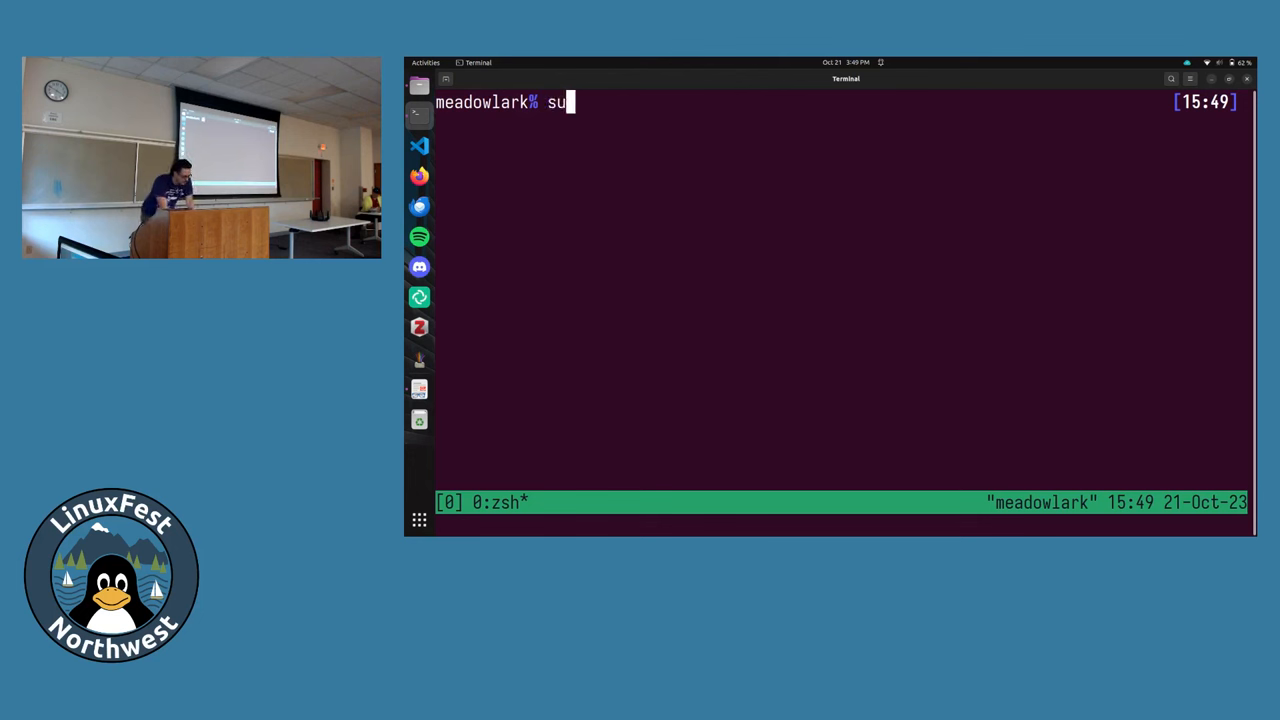
text(do)
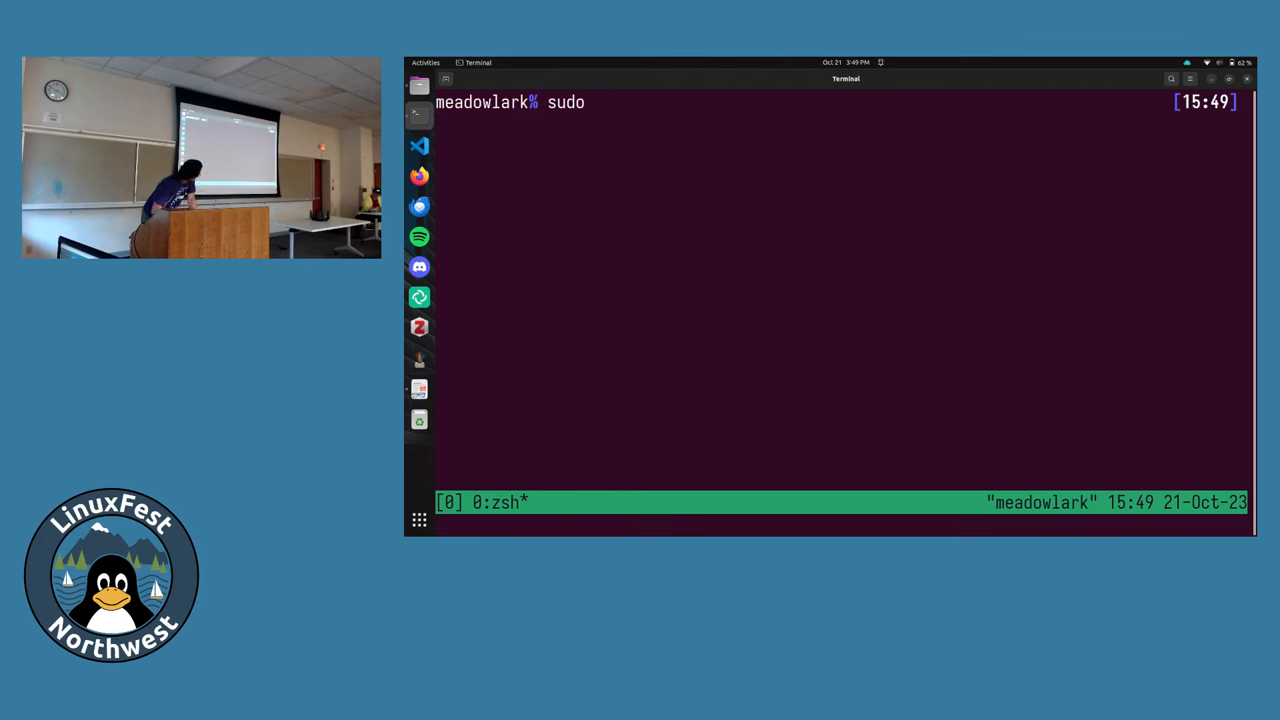
text(aircra)
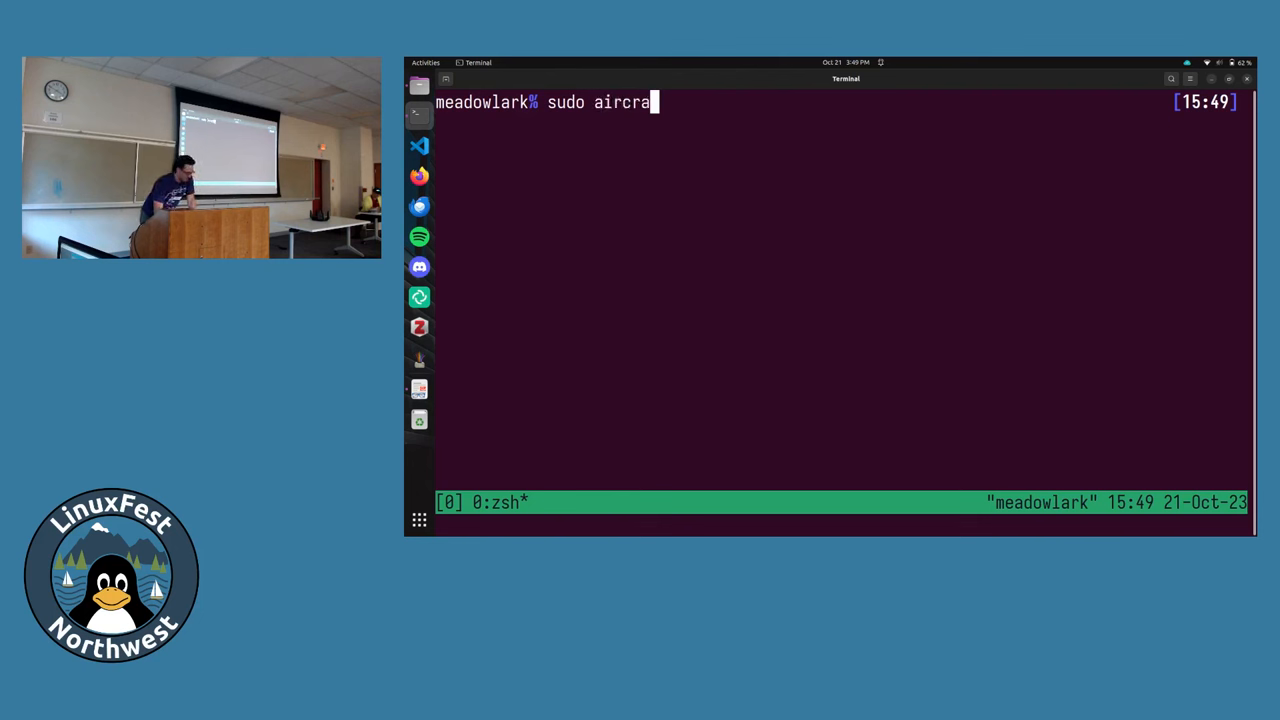
text(ck-ng --h)
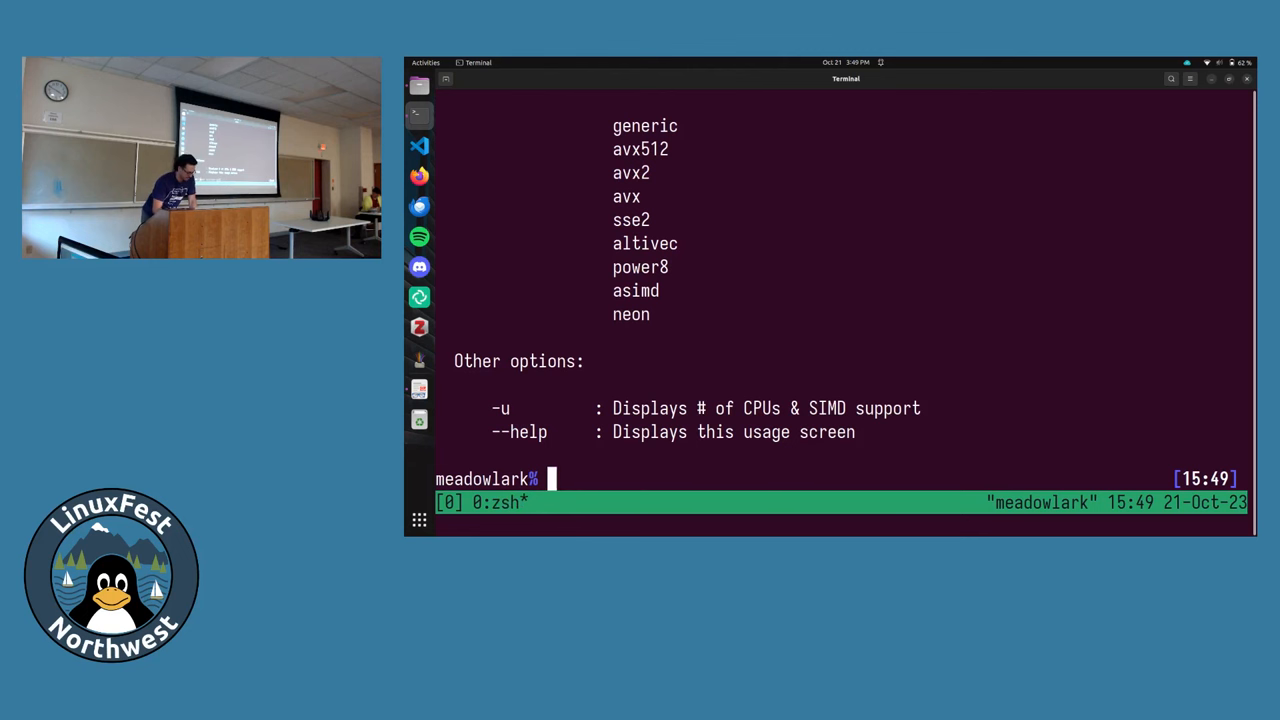
text(sudo aircrack-ng help)
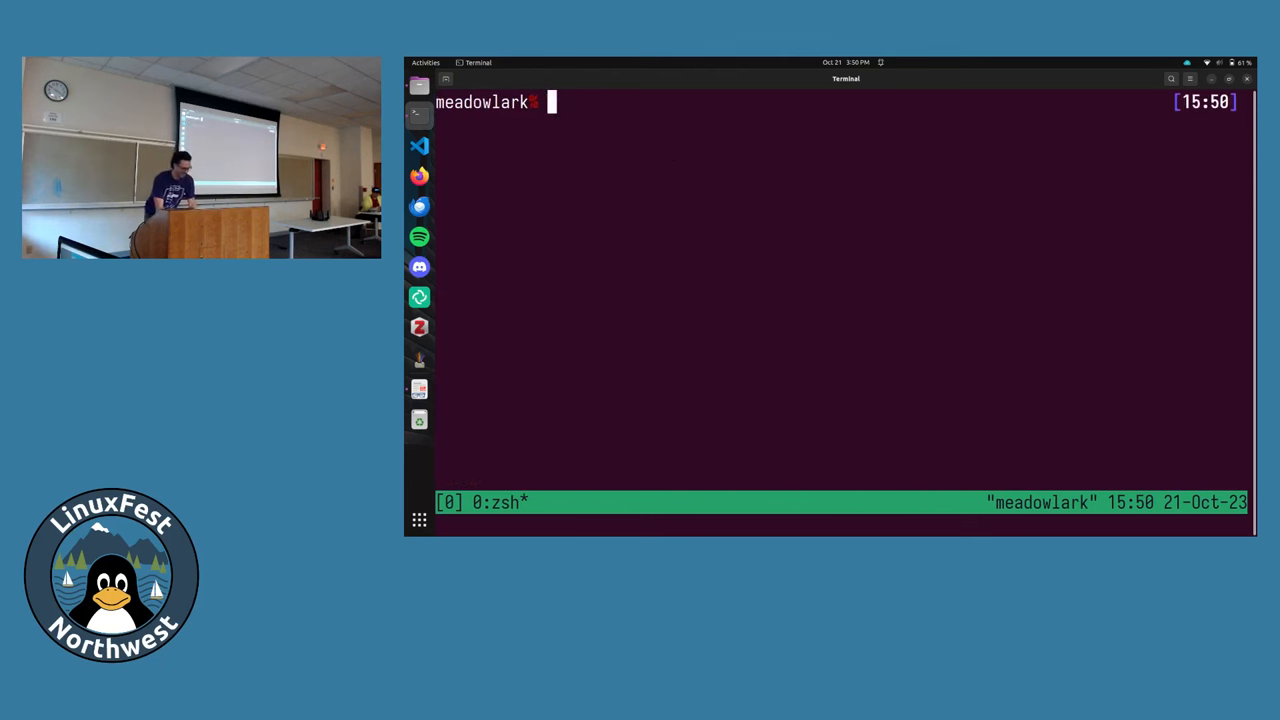
Change into the dev project directory and list its files (GUIDE.md, list_interfaces.py, notes.txt, README.md, slides.pdf).
text(cd de)
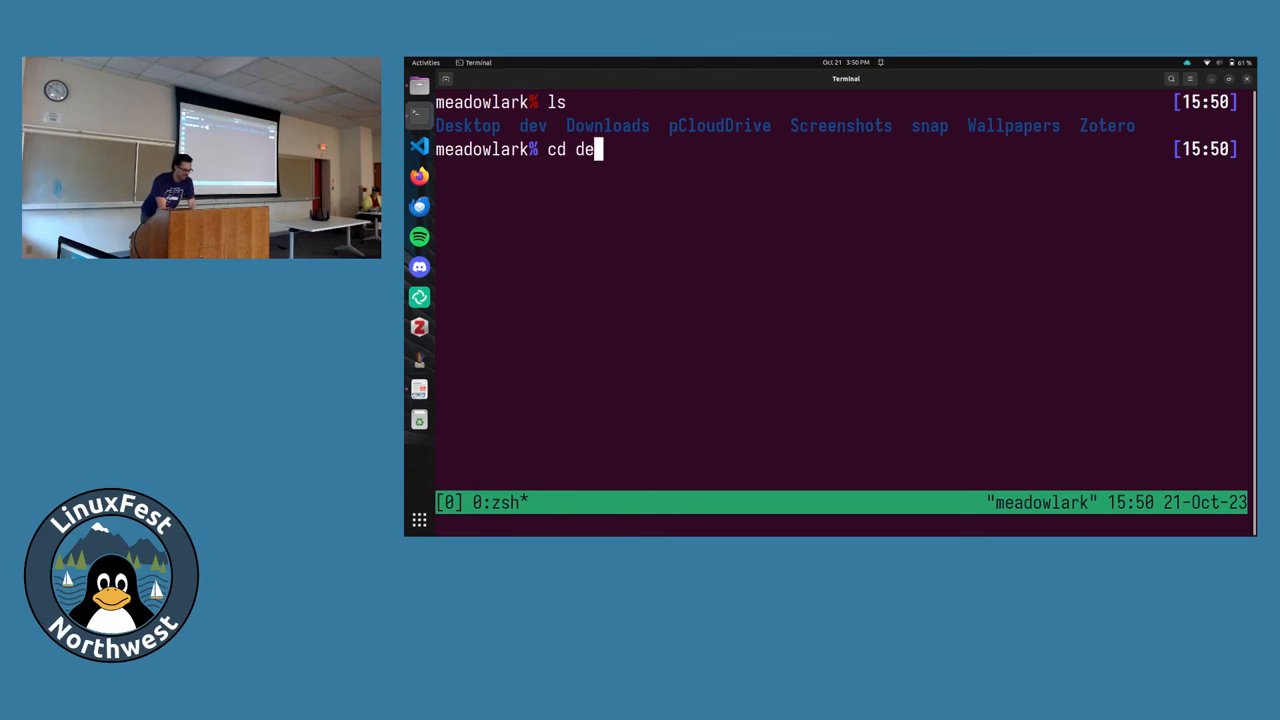
text(v/ta)
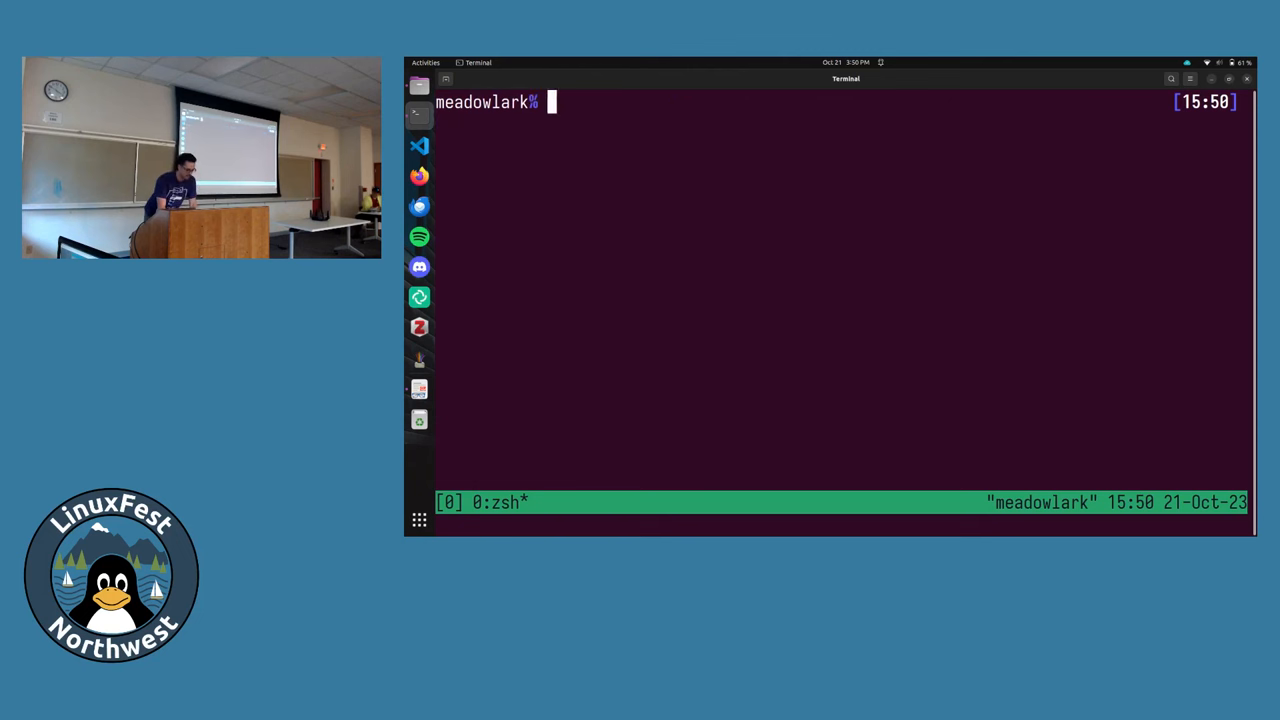
text(ls)
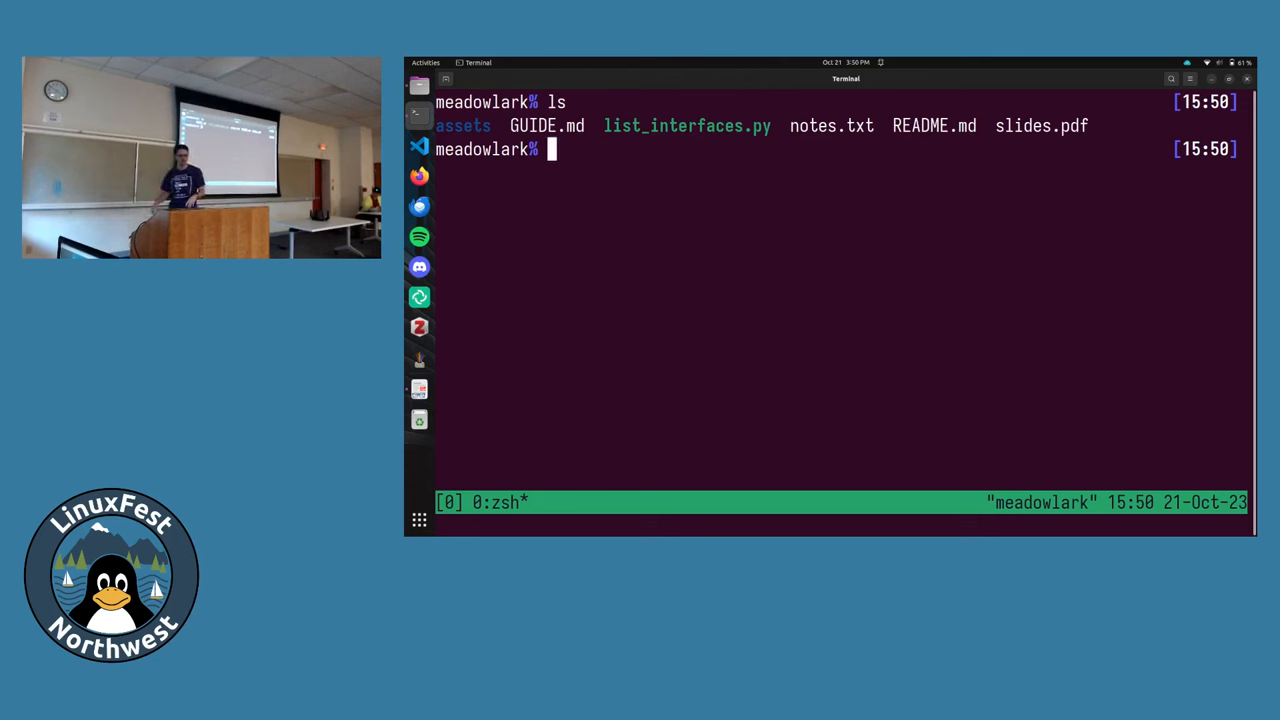
text(./)
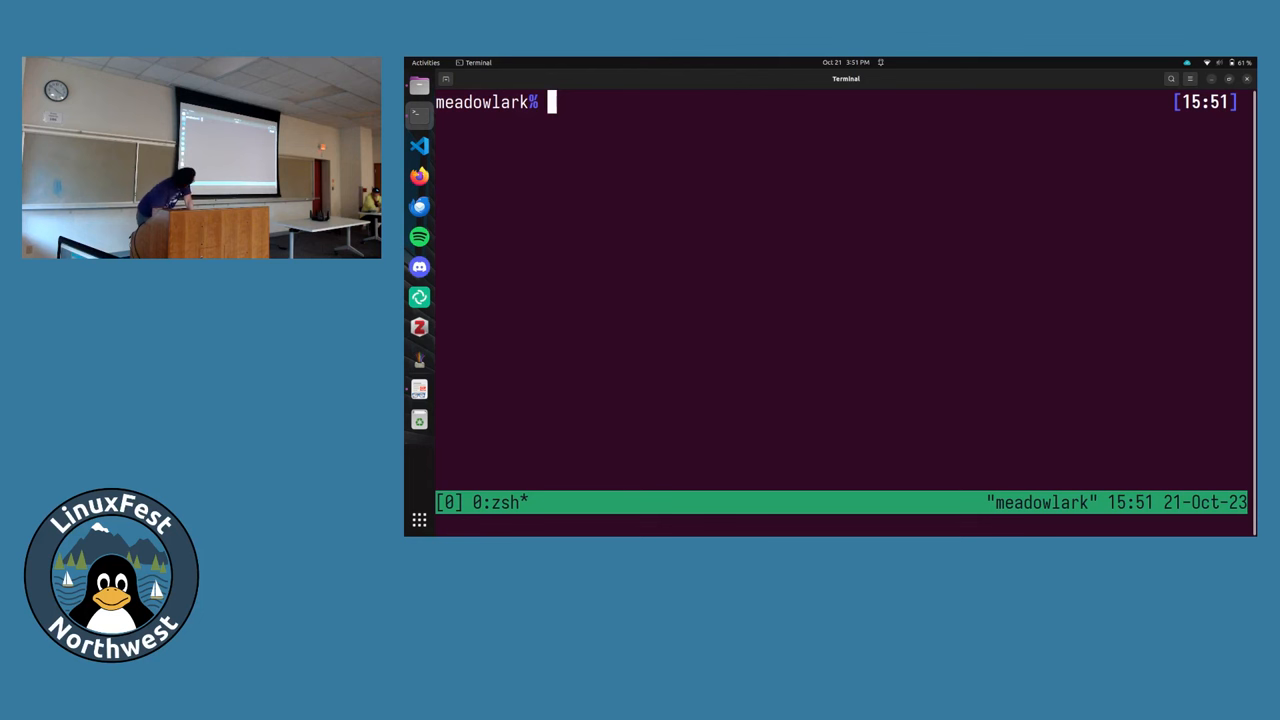
Run ./list_interfaces.py to find phy0/wlan0, then 'sudo airmon-ng check' for interfering processes.
text(./list_interfaces.py)
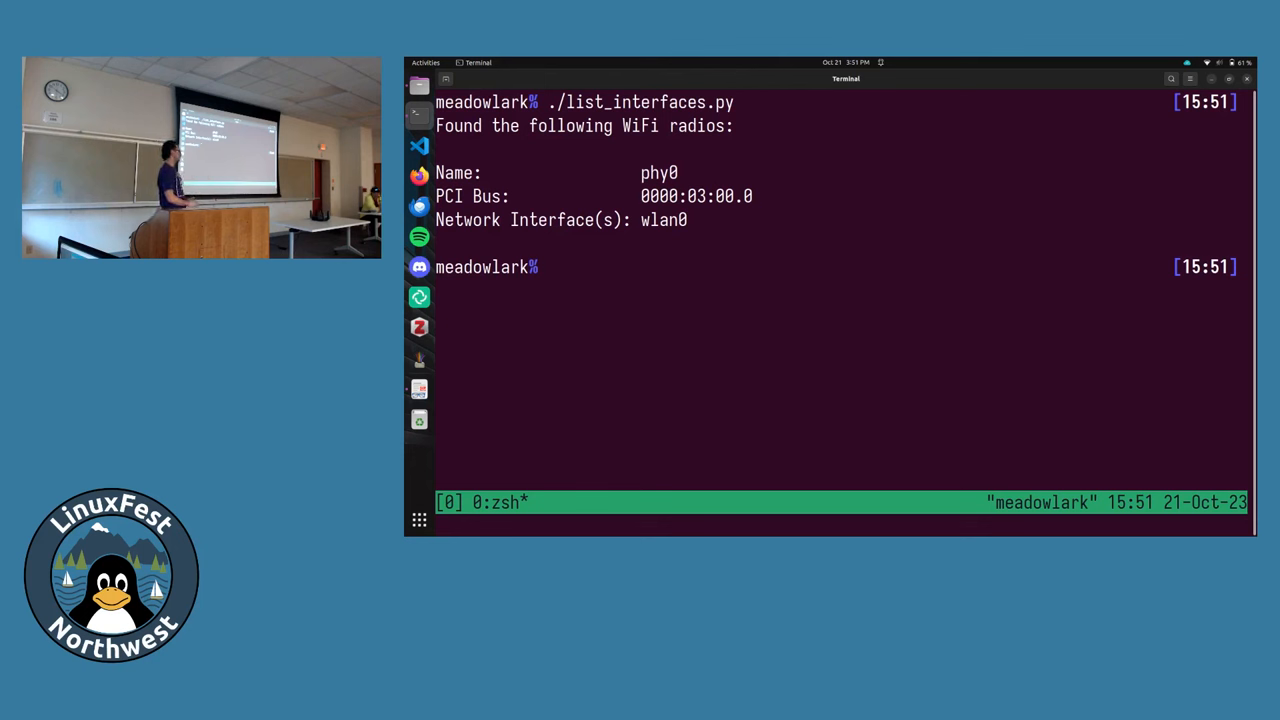
text(s)
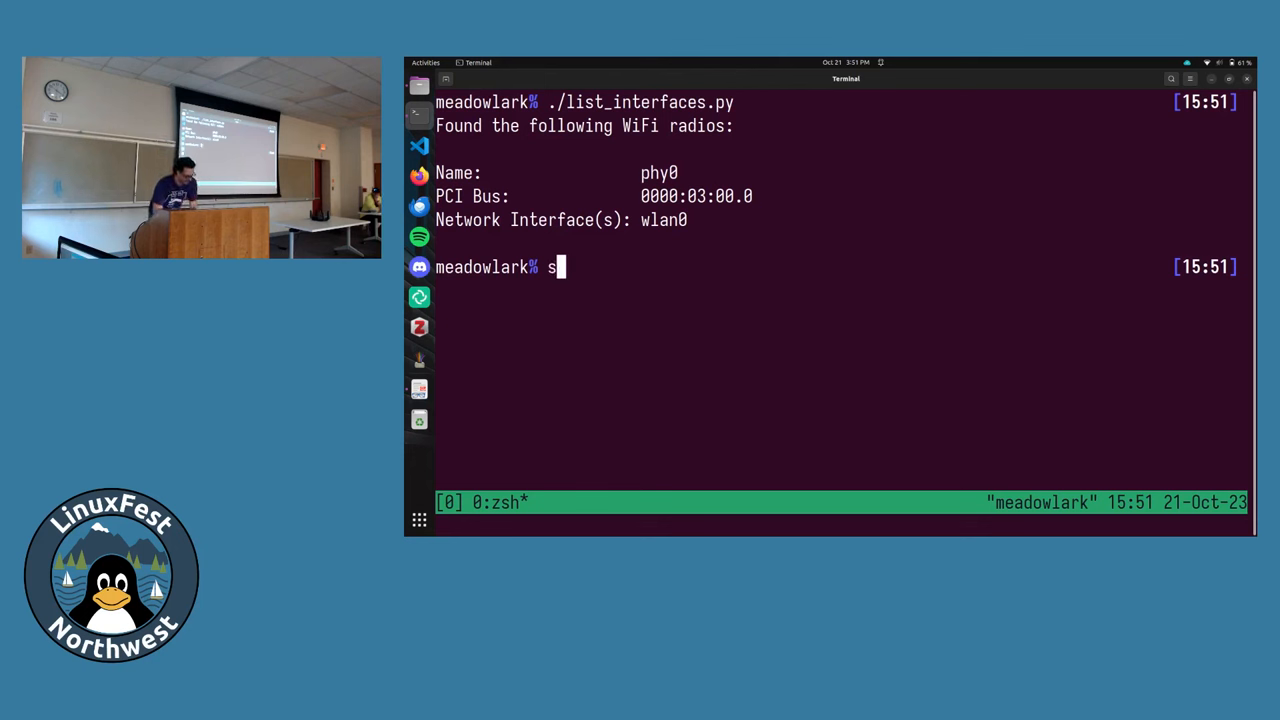
text(udo airmon-ng check)
text(sudo iw dev wlan0 del)
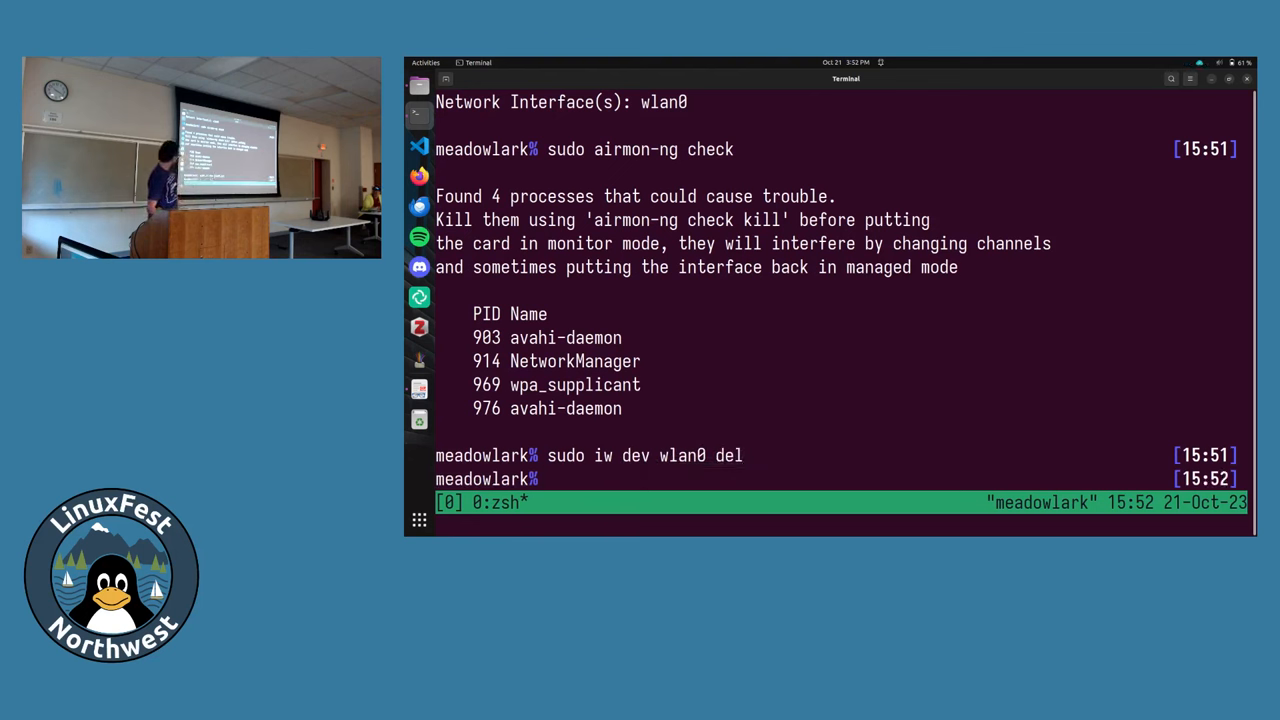
List interfaces with 'ip -br link' and add monitor-mode interface moni0 on phy0, confirming type monitor.
text(ip)
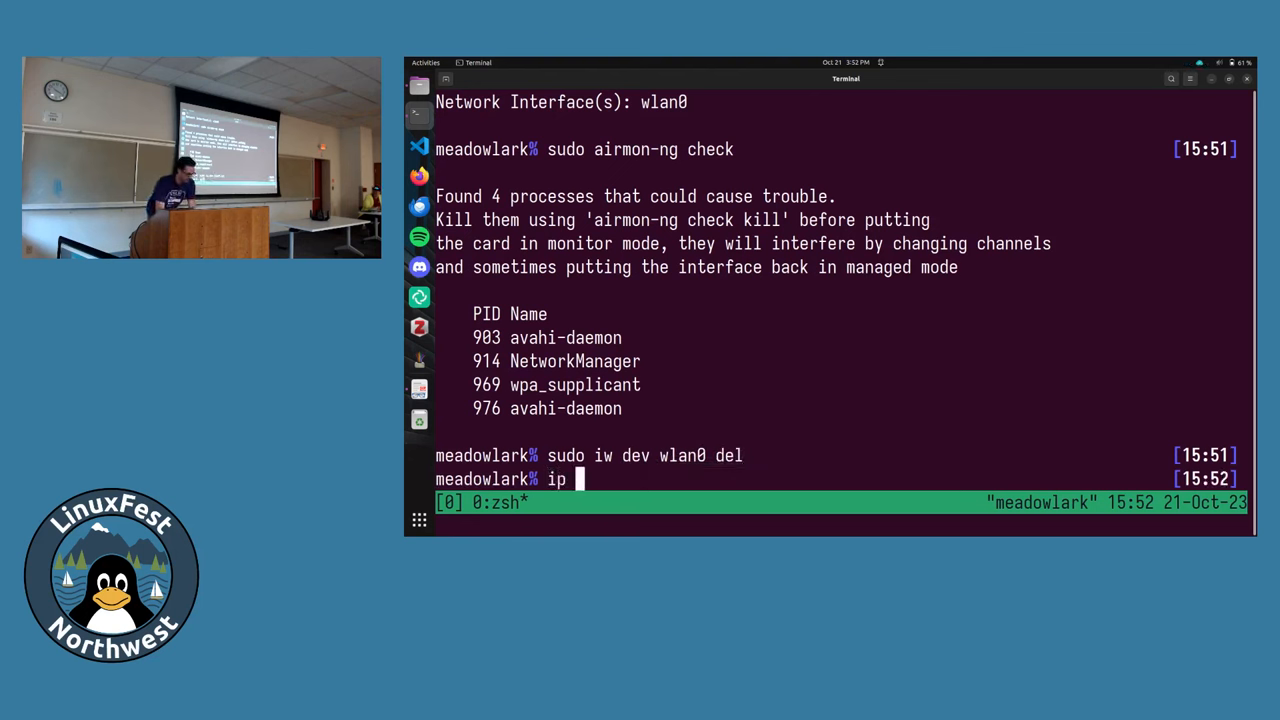
text(link)
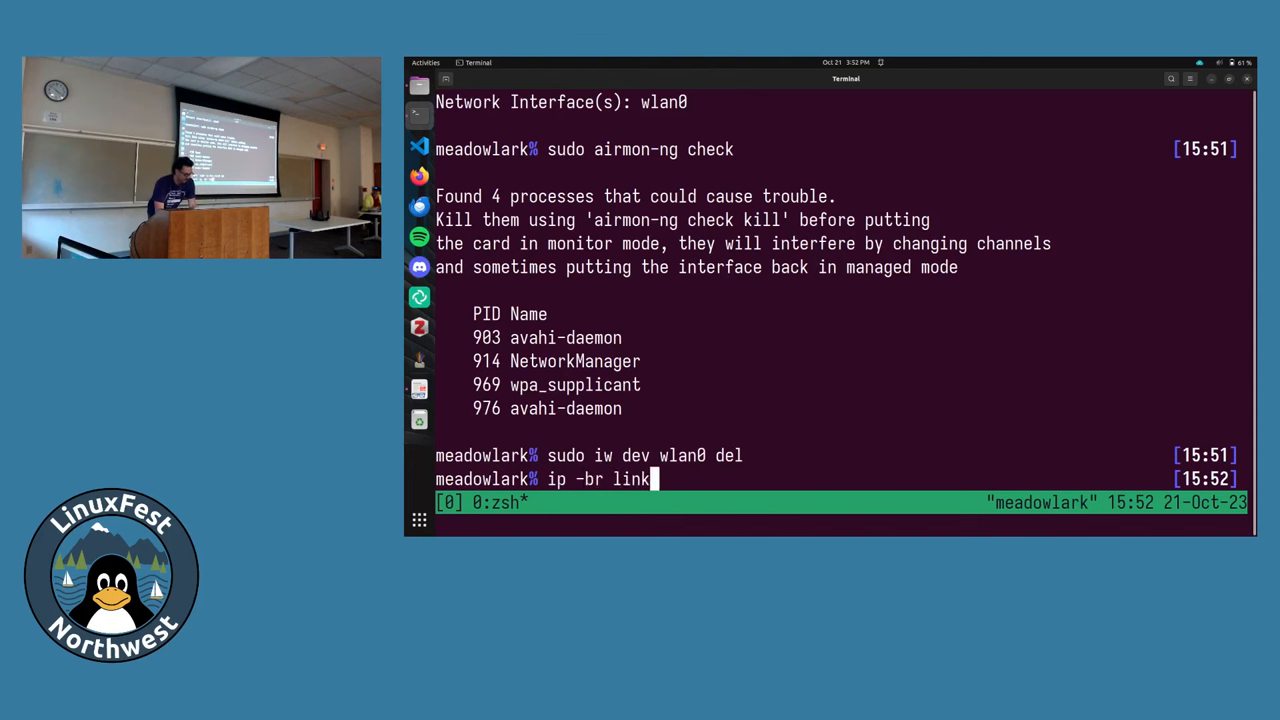
key(Return)
text(type)
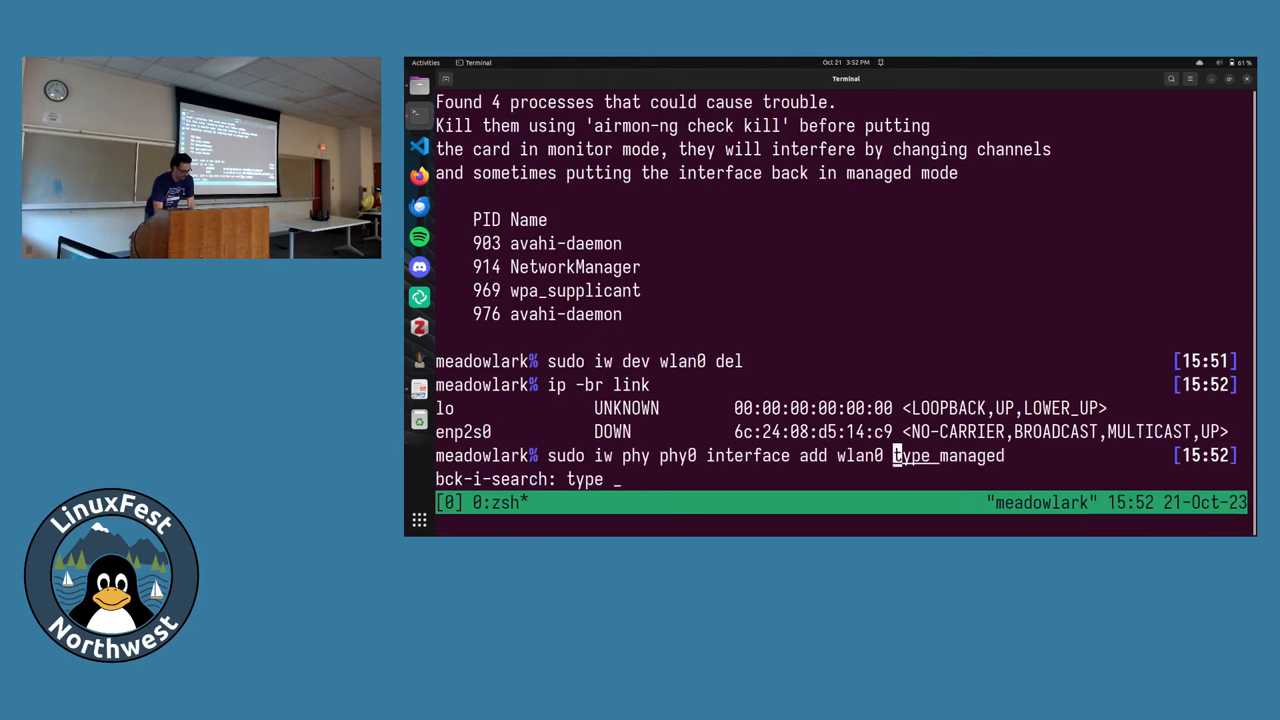
text(moni)
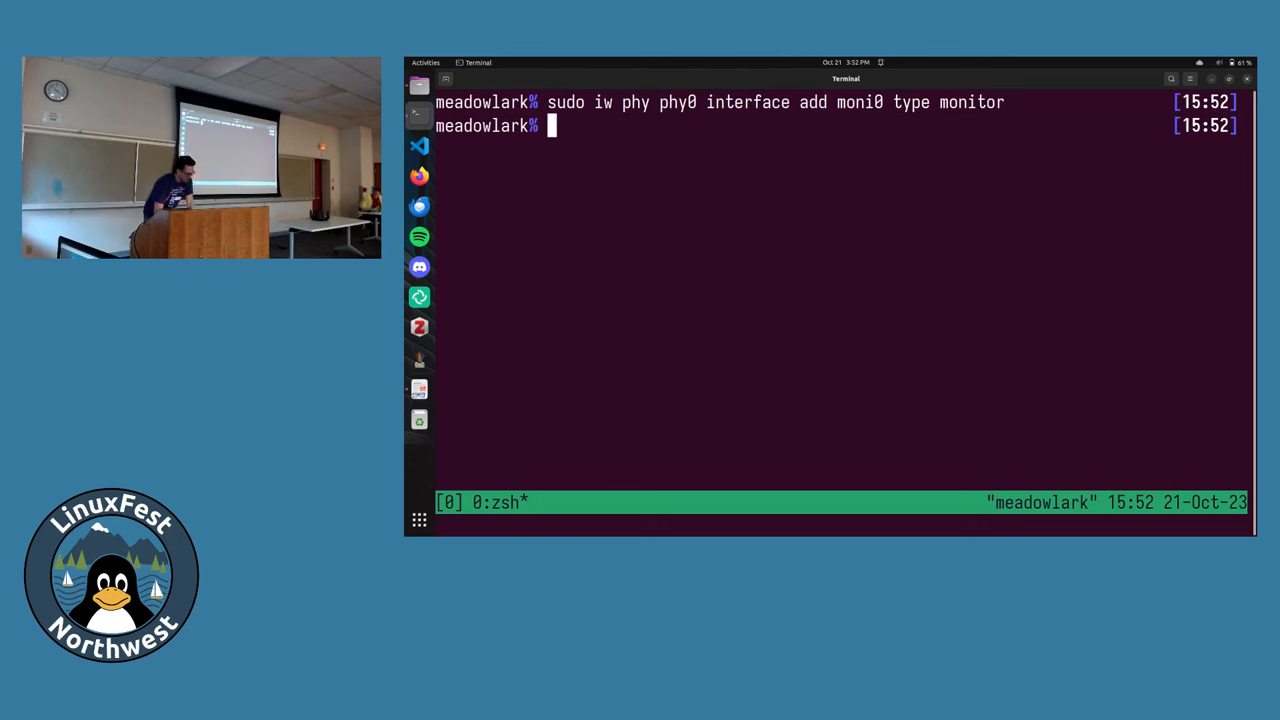
text(ip -br link)
text(iw dev moni0 info)
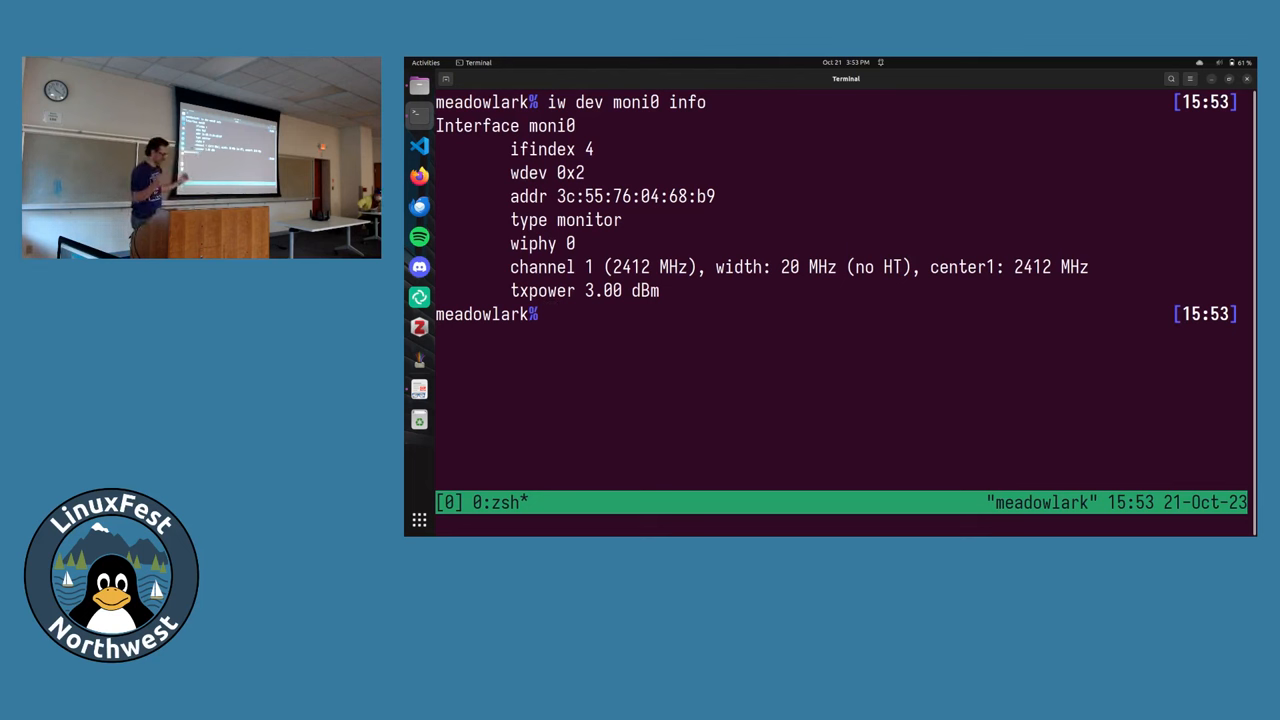
Clear the terminal and recall the iw command to retune moni0 to 5180 MHz at 80 MHz width.
key(ctrl+l)
text(sudo iw dev moni0 set freq 5180 80MHz)
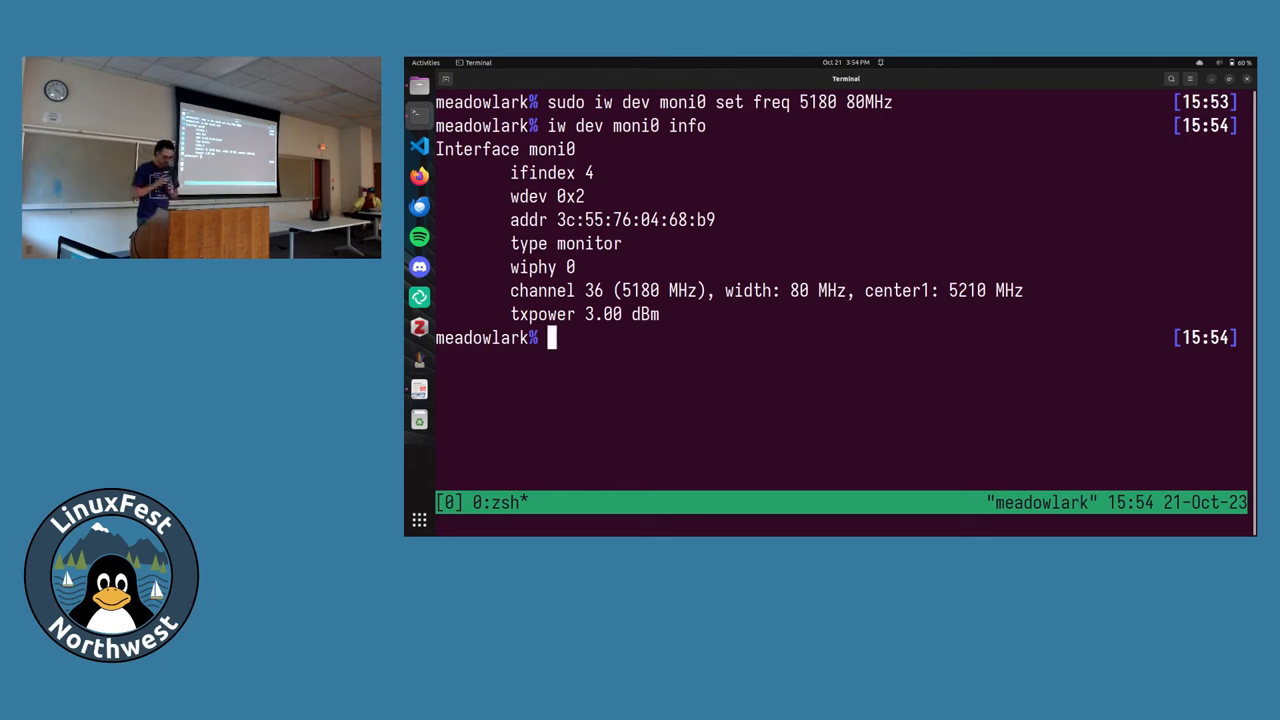
key(ctrl+r)
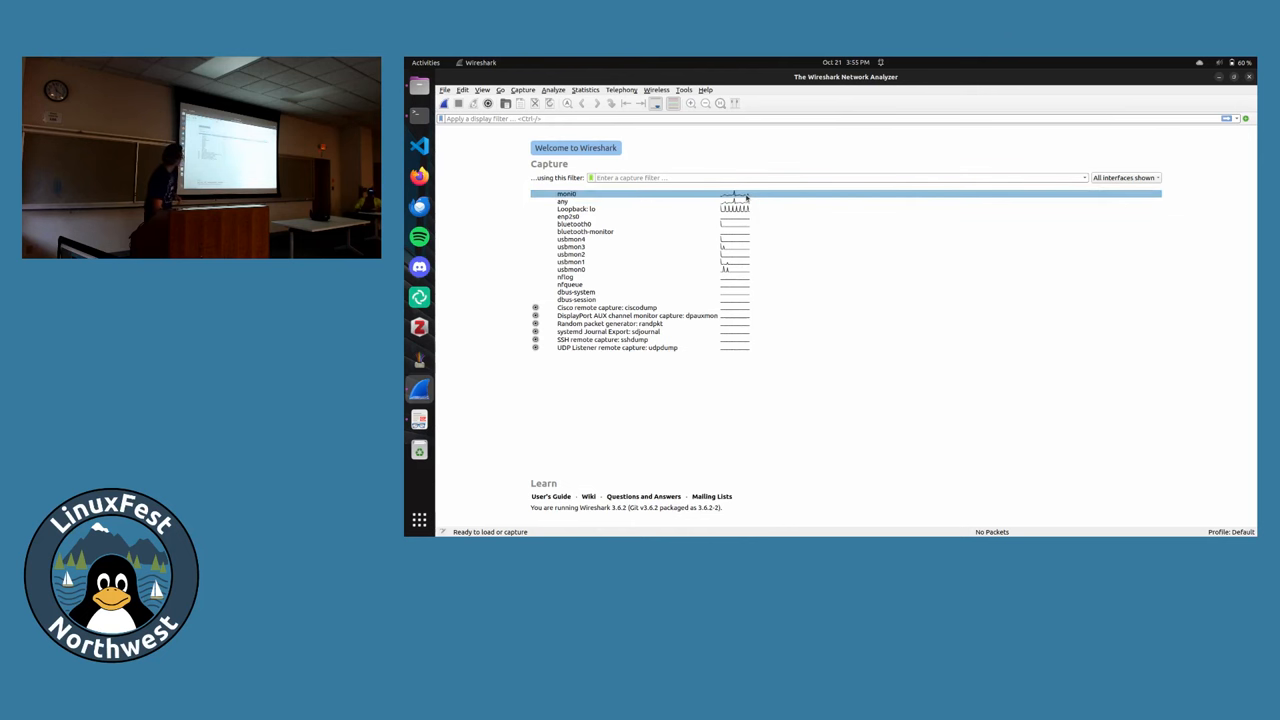
Begin a live capture of 802.11 frames on the moni0 interface.
double_click(566, 192)
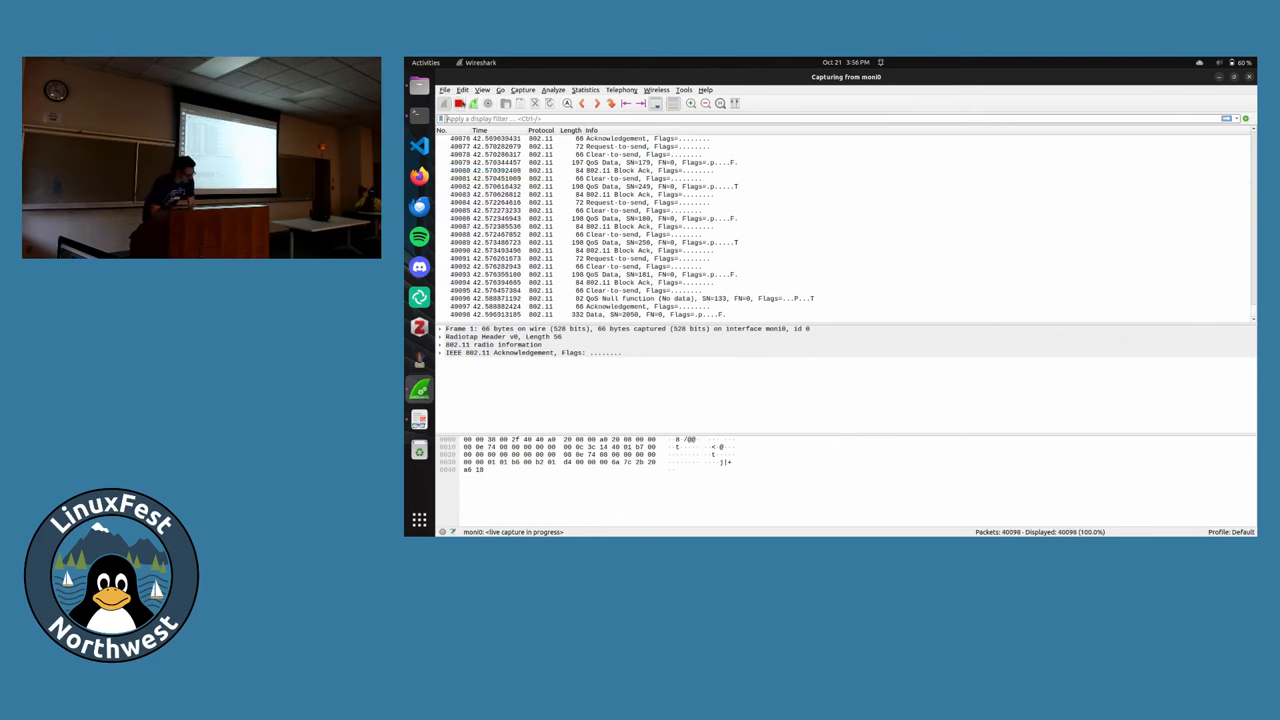
Apply the display filter wlan.ssid == "Campus-WiFi" and stop the capture.
text(wlan.ssid == "Campus-WiFi)
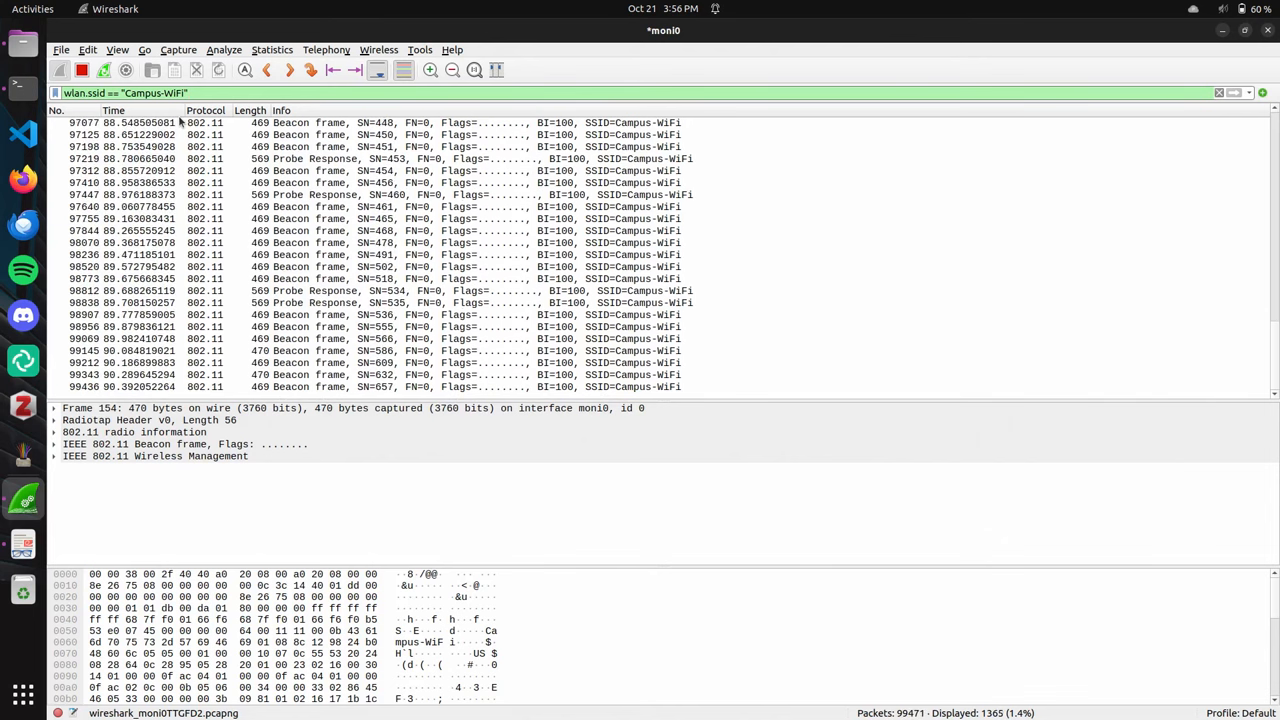
click(22, 88)
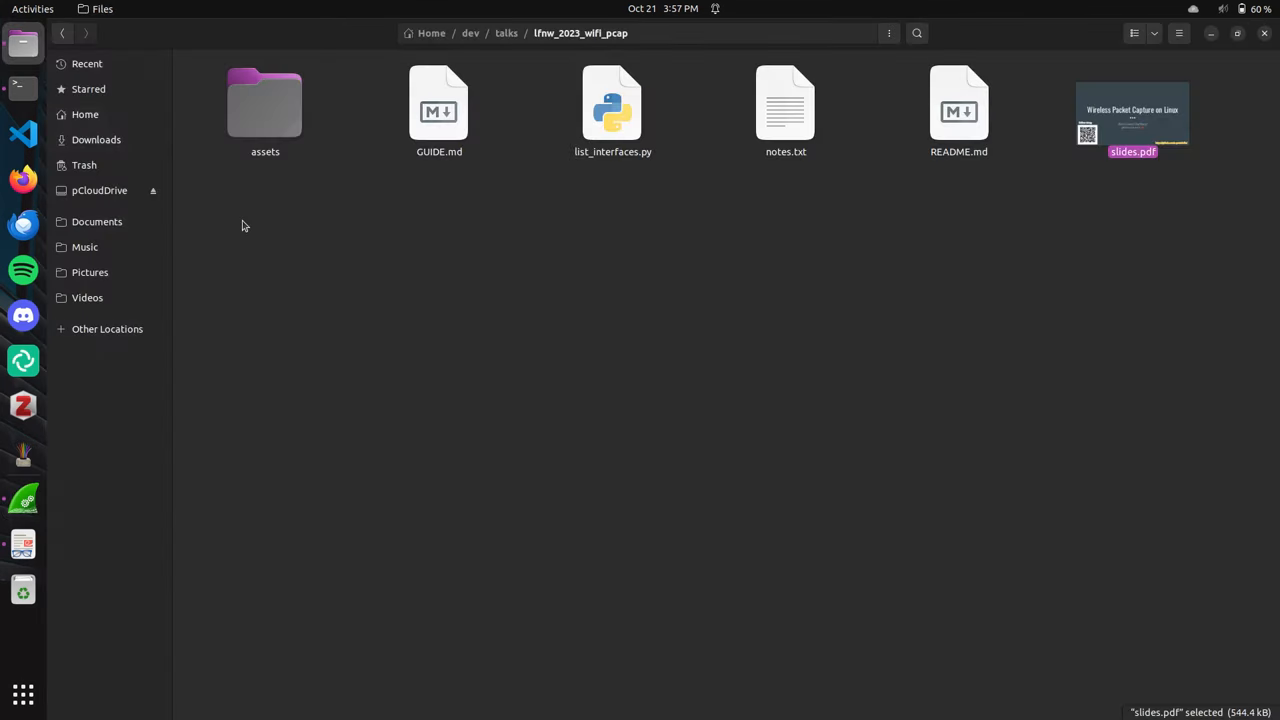
mouse_move(440, 100)
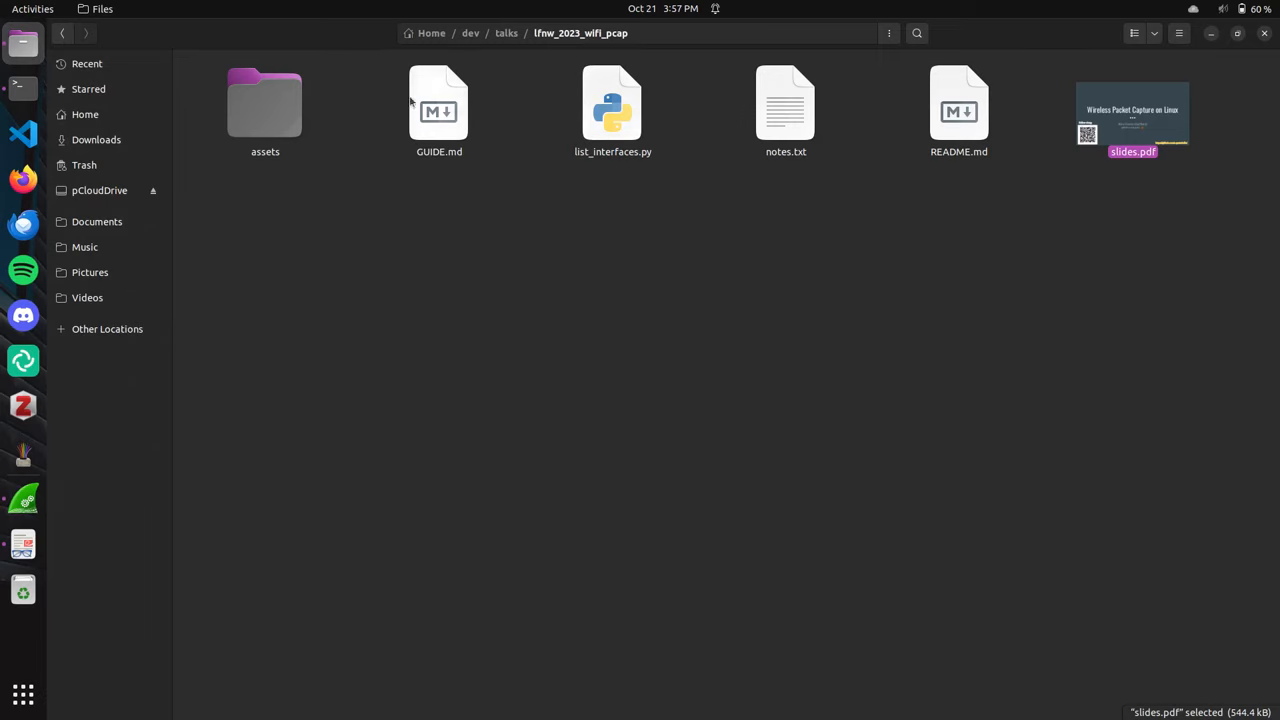
Open the talk's assets folder and launch 80211_wireshark_cheatsheet.pdf.
double_click(264, 102)
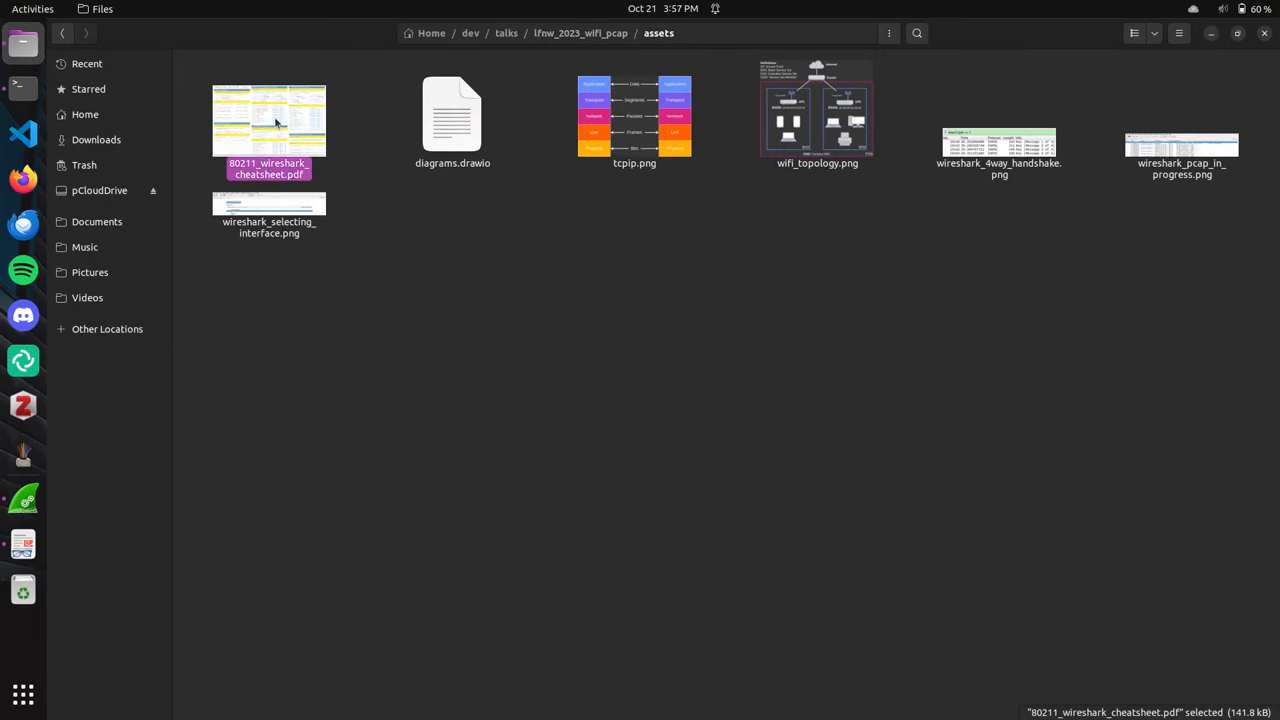
double_click(268, 120)
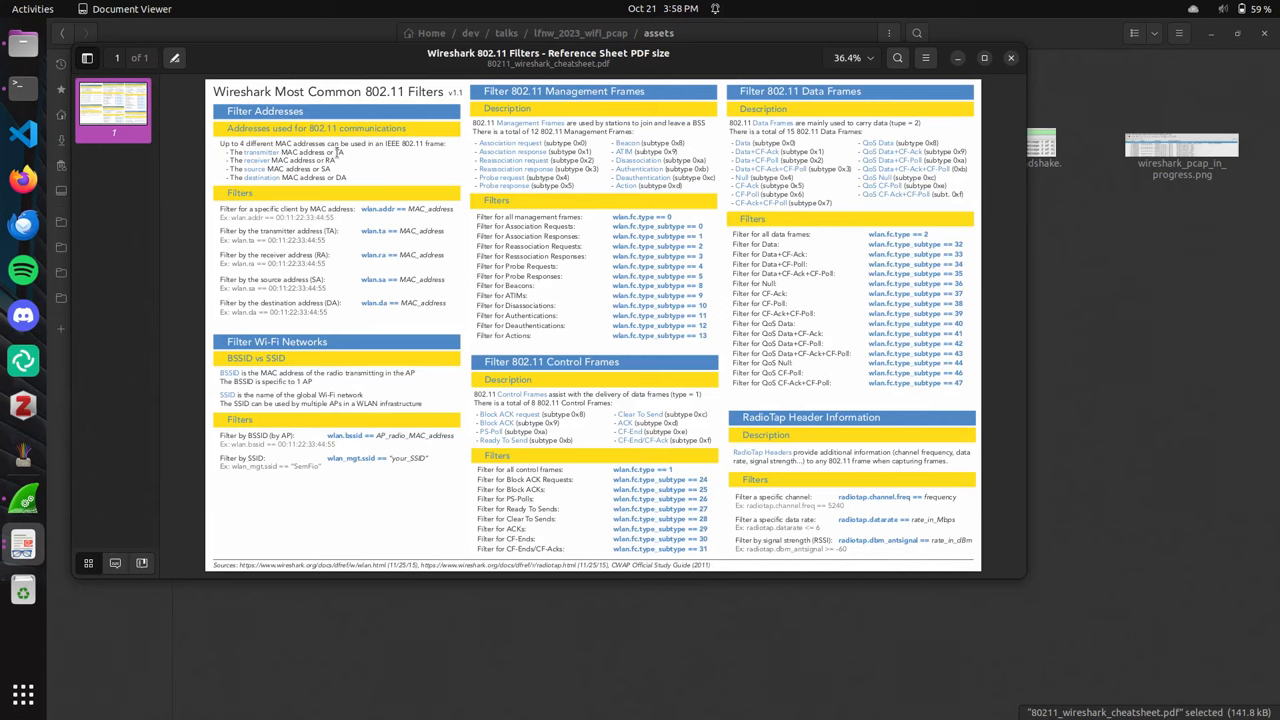
mouse_move(556, 72)
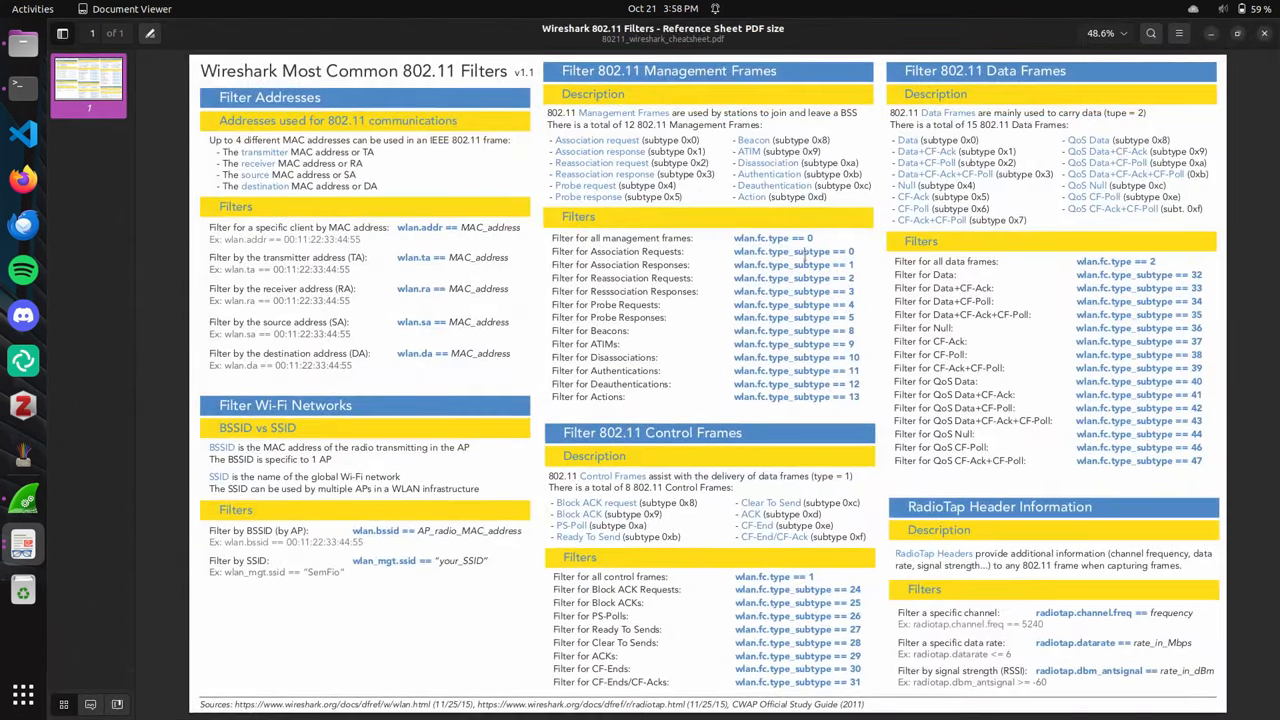
Enlarge the Document Viewer so the 802.11 filters sheet is readable.
double_click(772, 238)
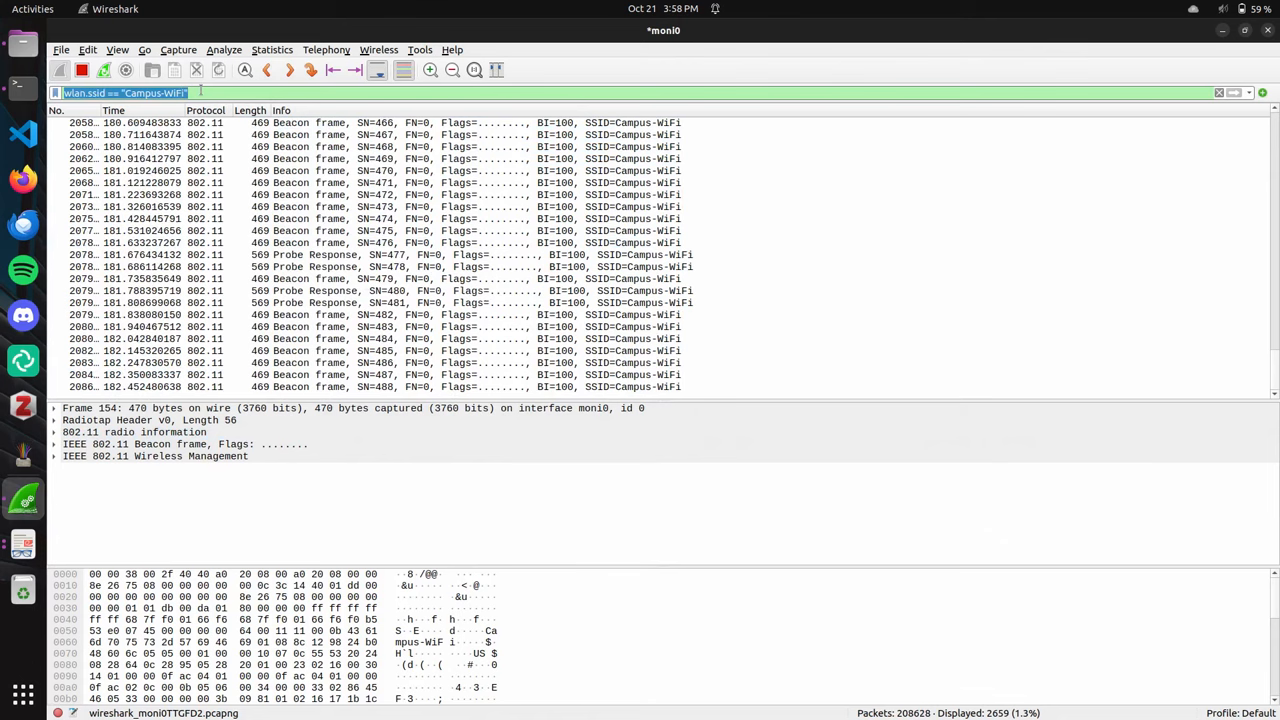
Start entering a display filter in Wireshark's filter bar (typed 'ip').
text(ip)
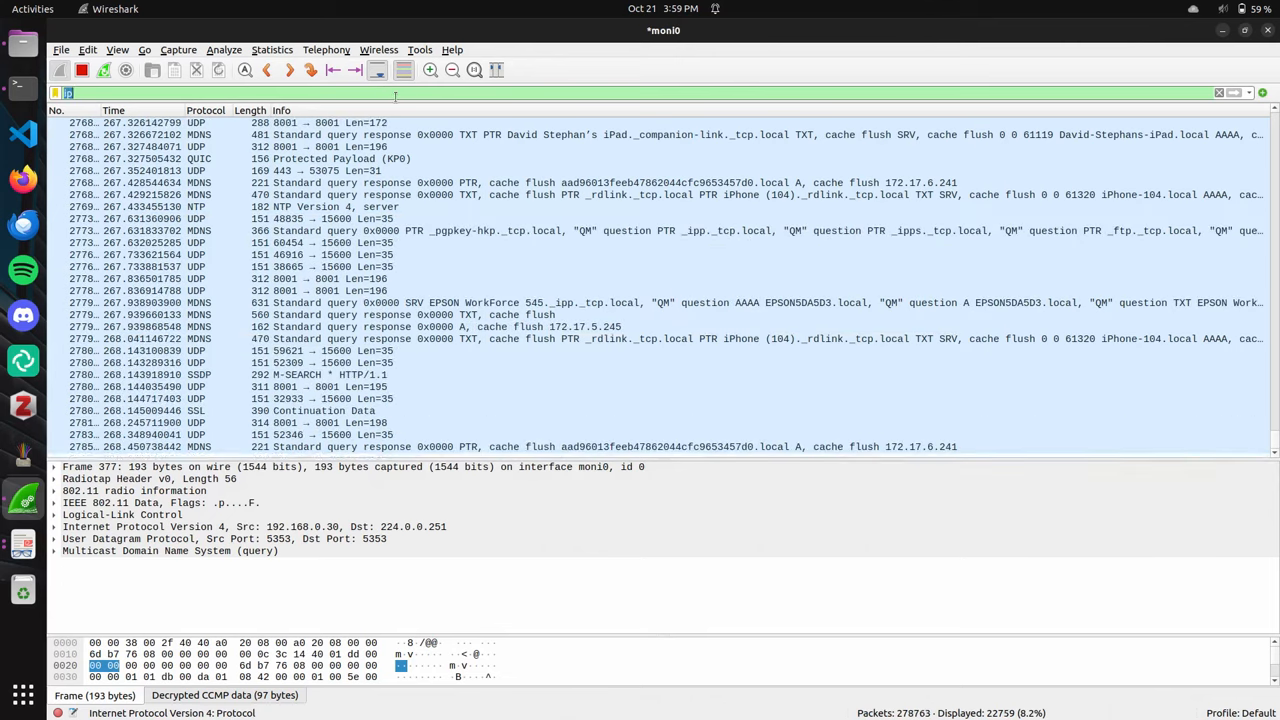
Apply the display filter 'http and tcp.payload' to the capture.
text(http and)
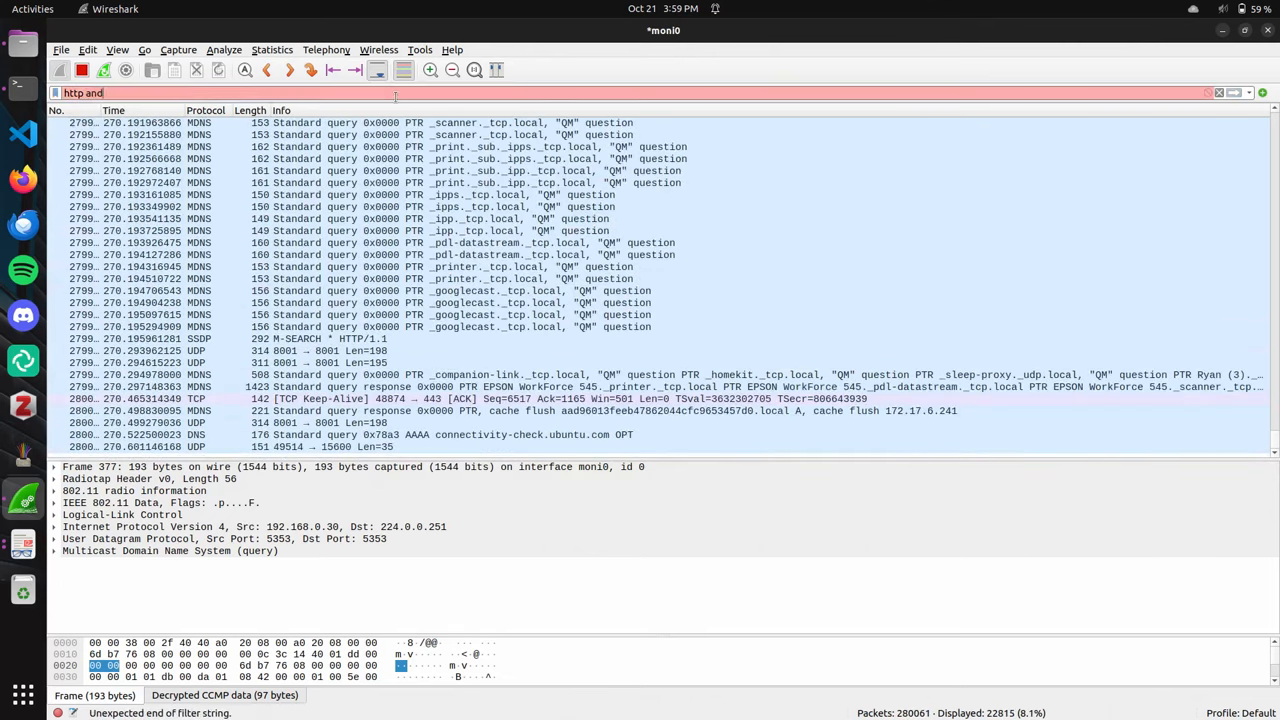
text(&&)
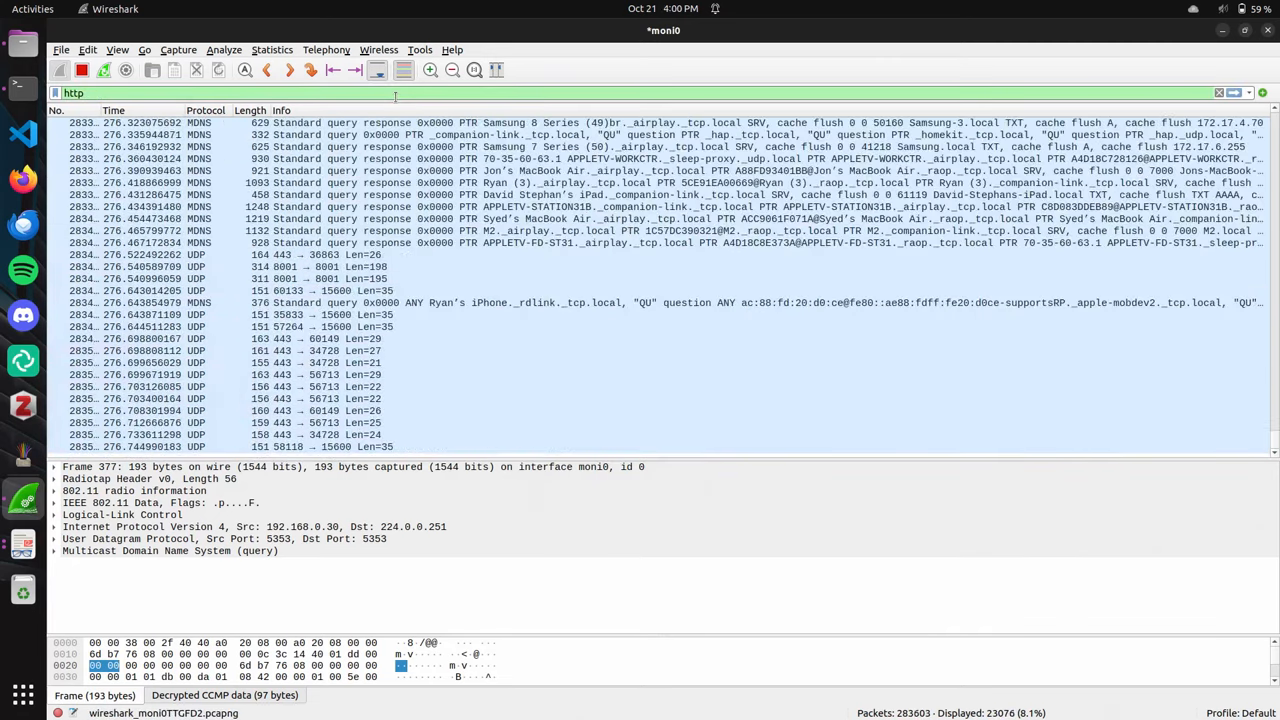
text(and tcp.payl)
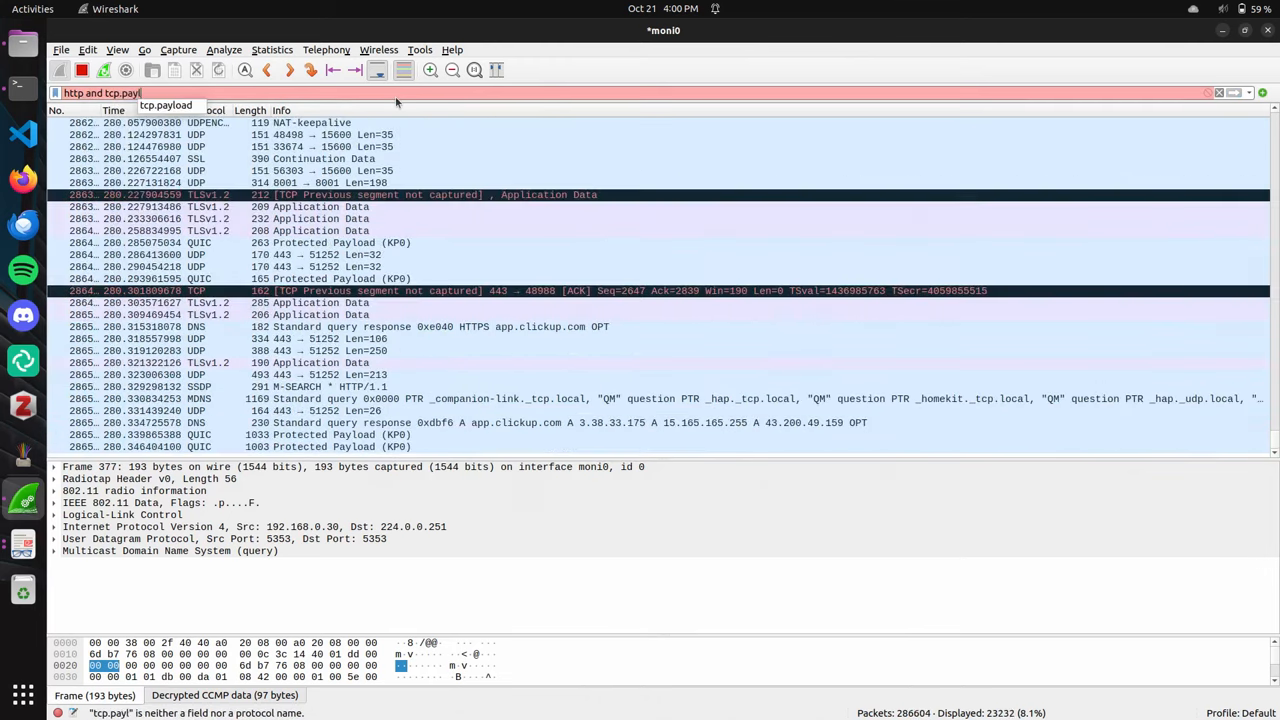
key(Return)
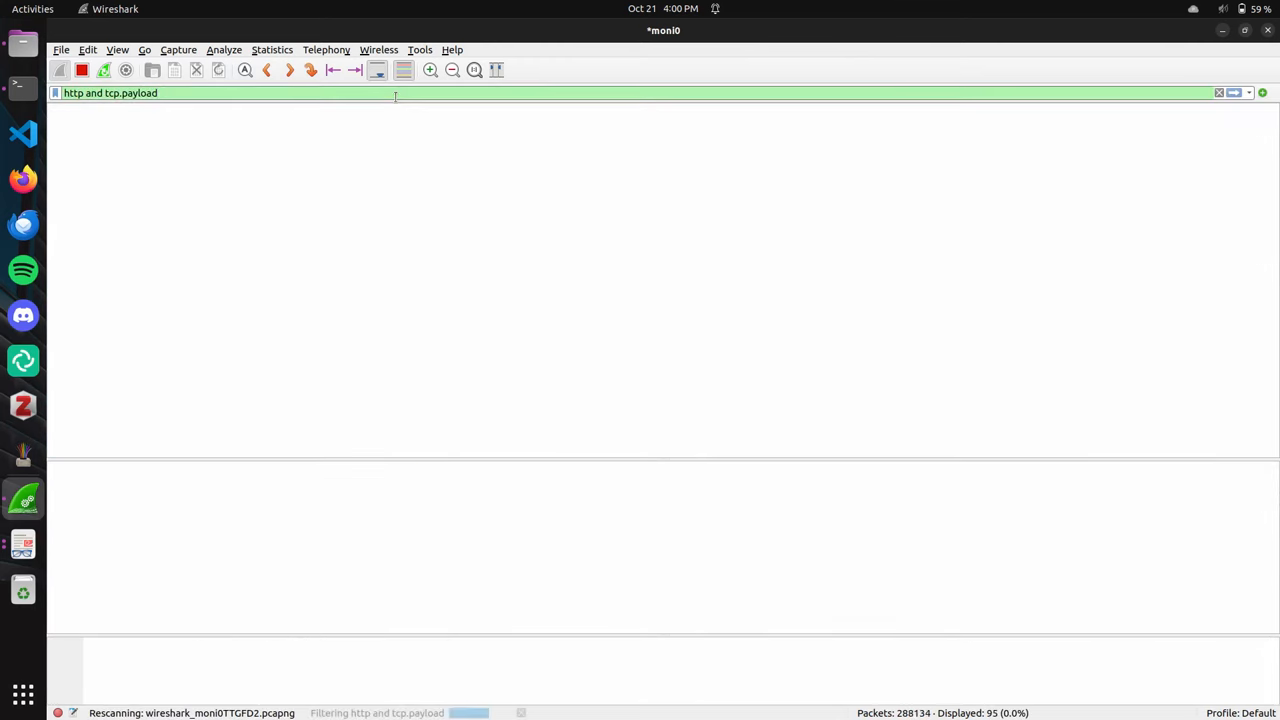